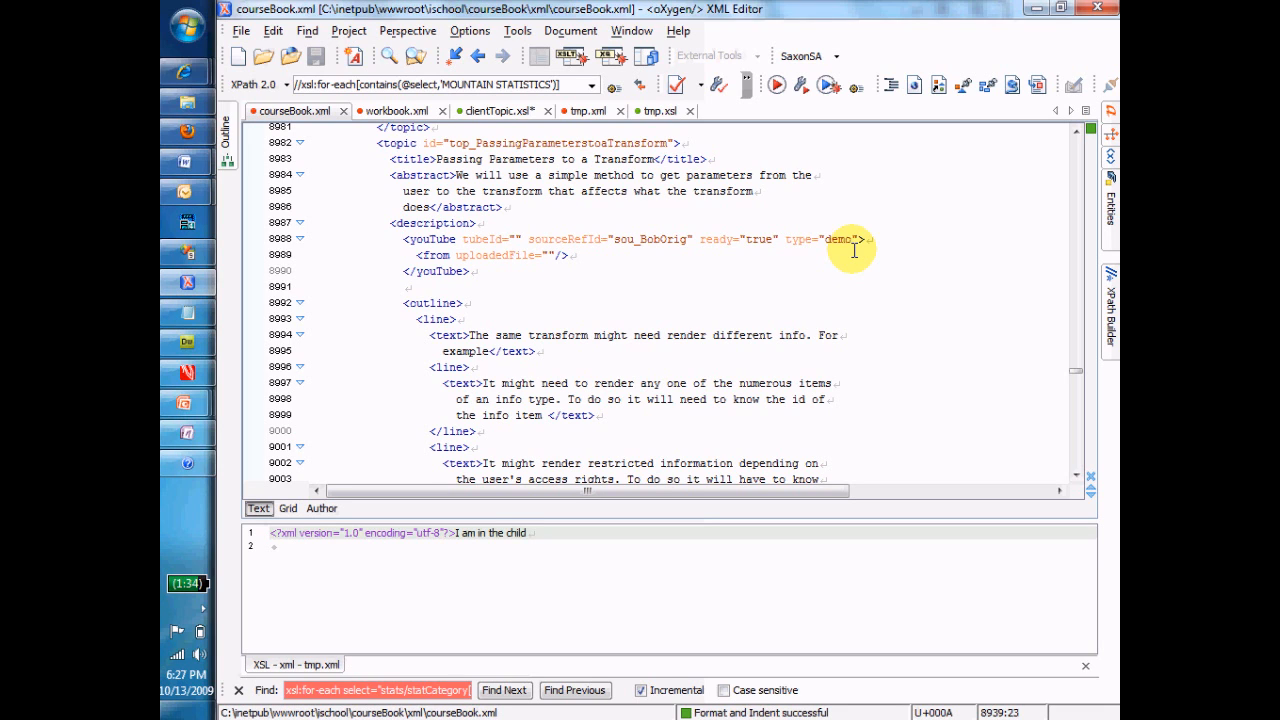
mouse_move(785, 240)
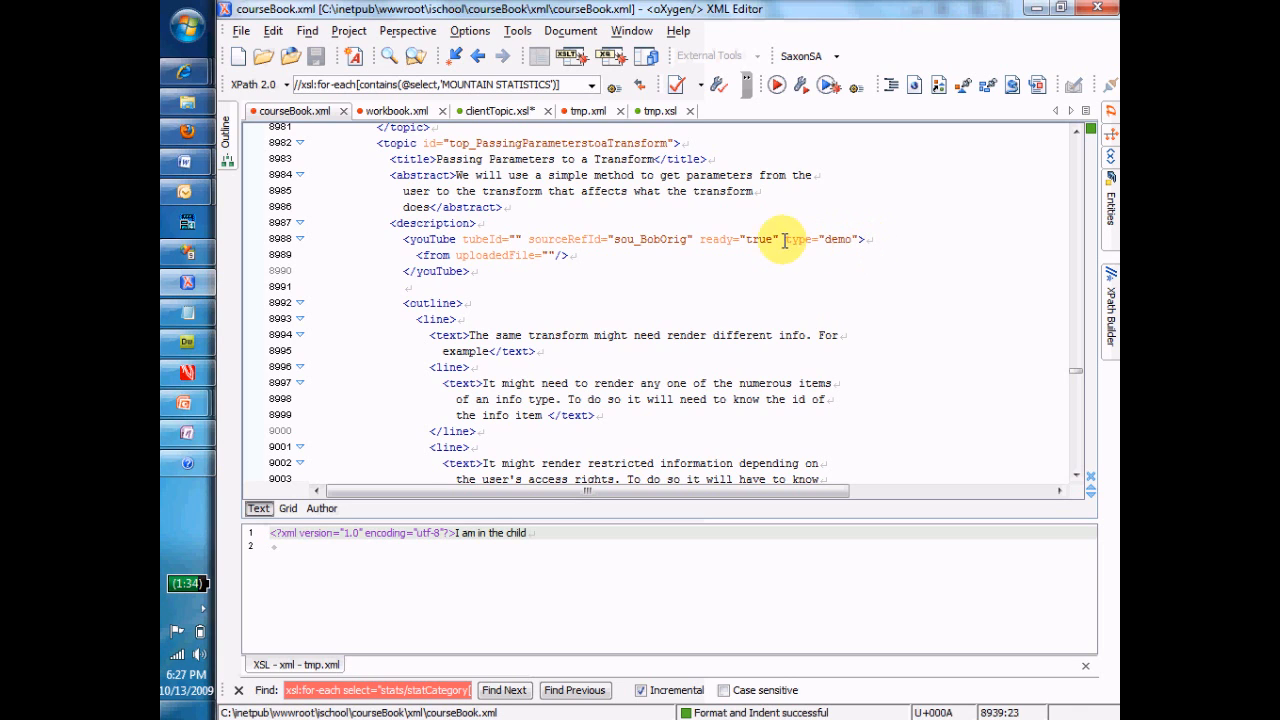
mouse_move(595, 118)
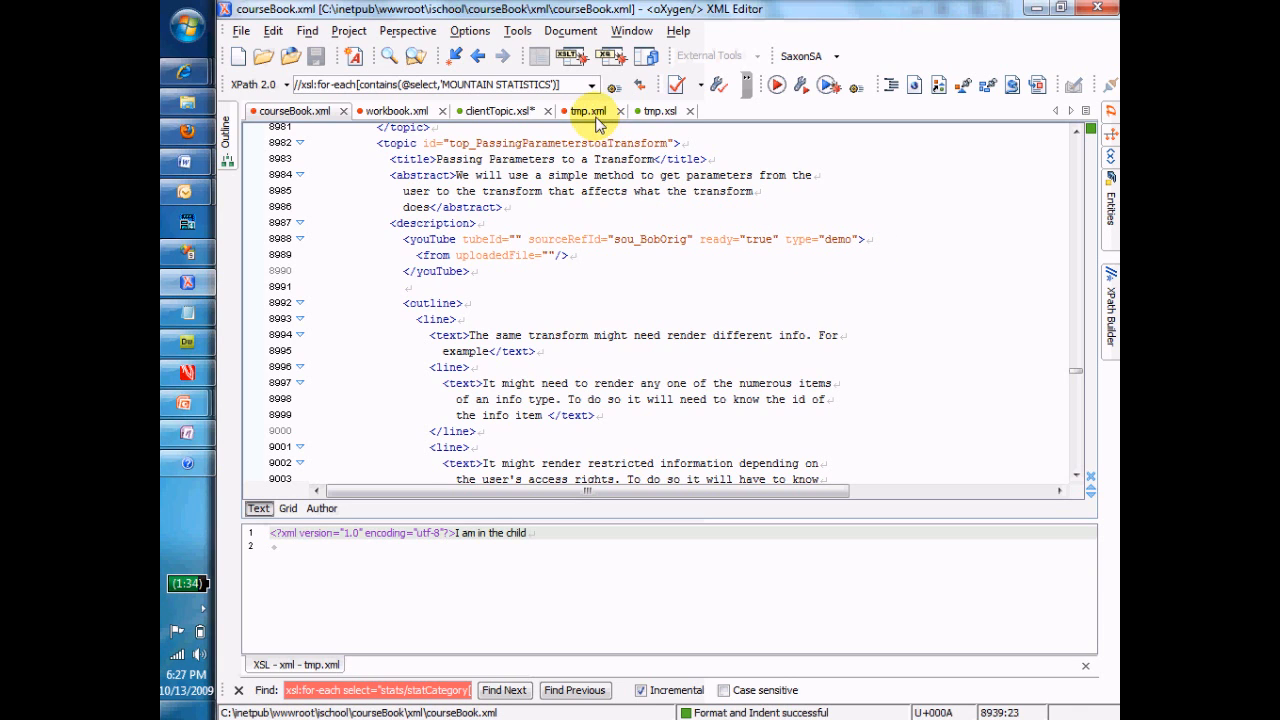
Step: Add five child elements to tmp.xml's root, with ids i10–i14 and numbered texts
left_click(590, 111)
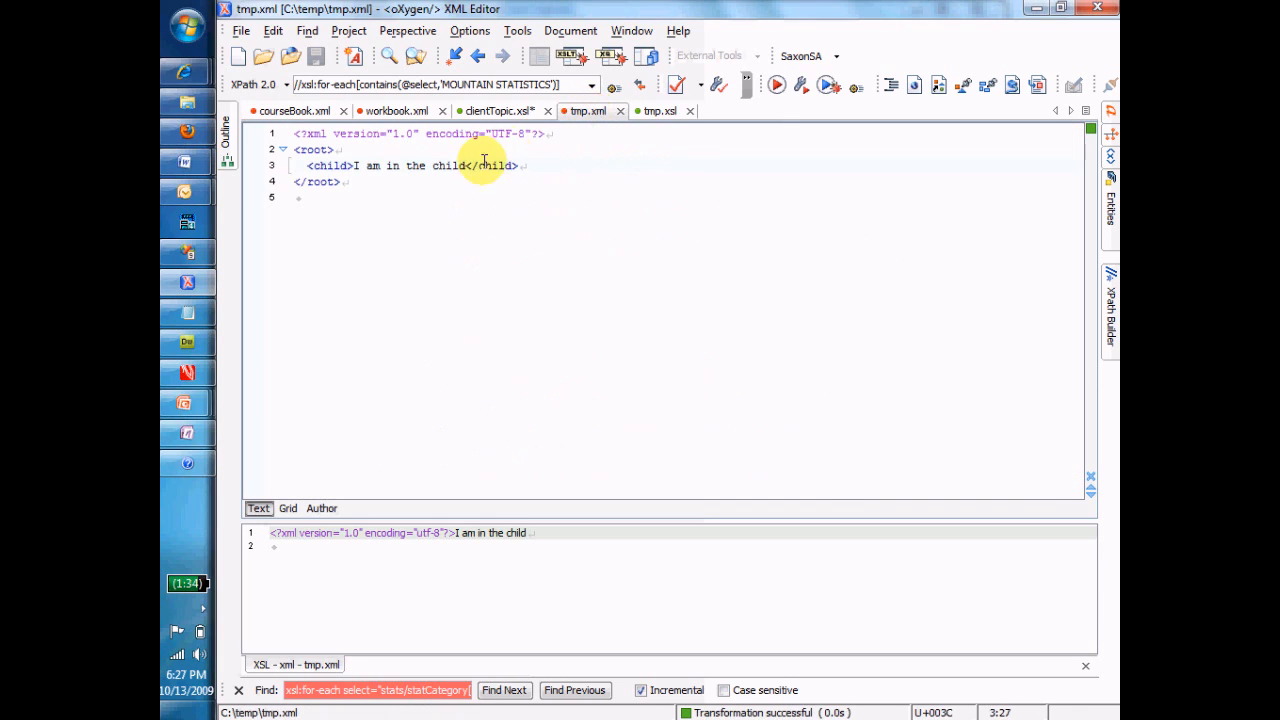
mouse_move(295, 165)
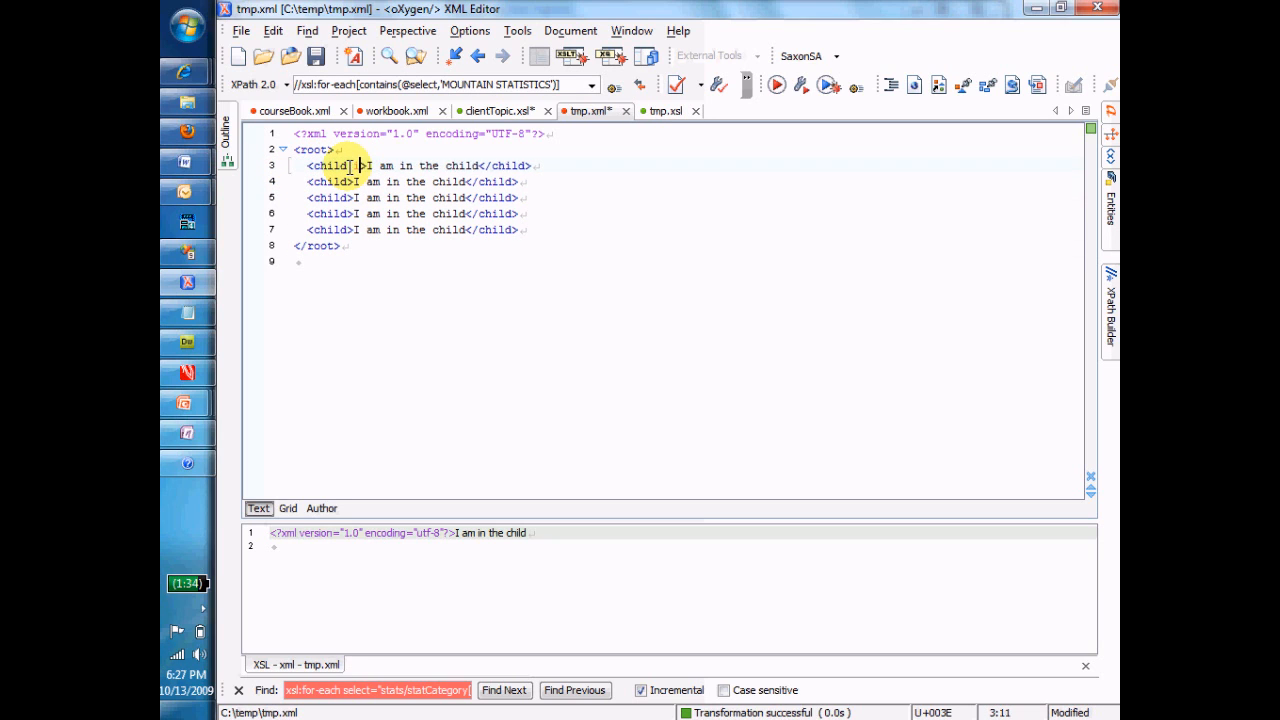
type("id=\"i12")
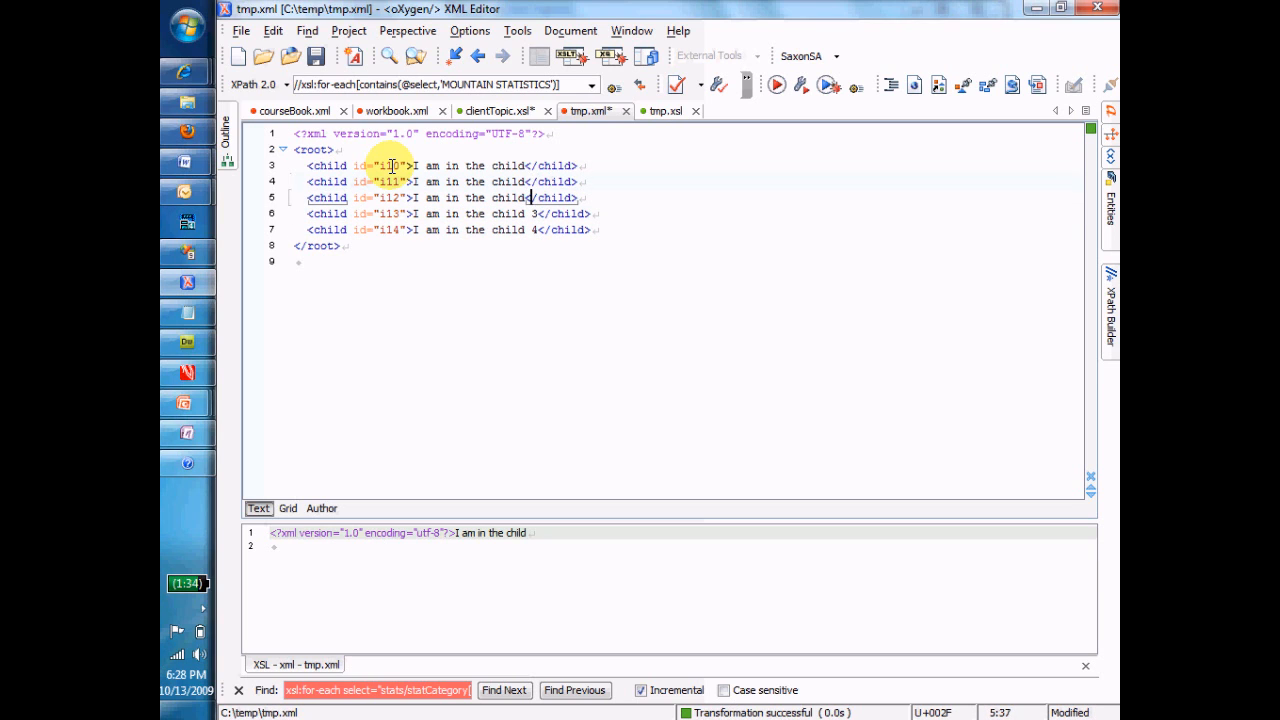
type("2")
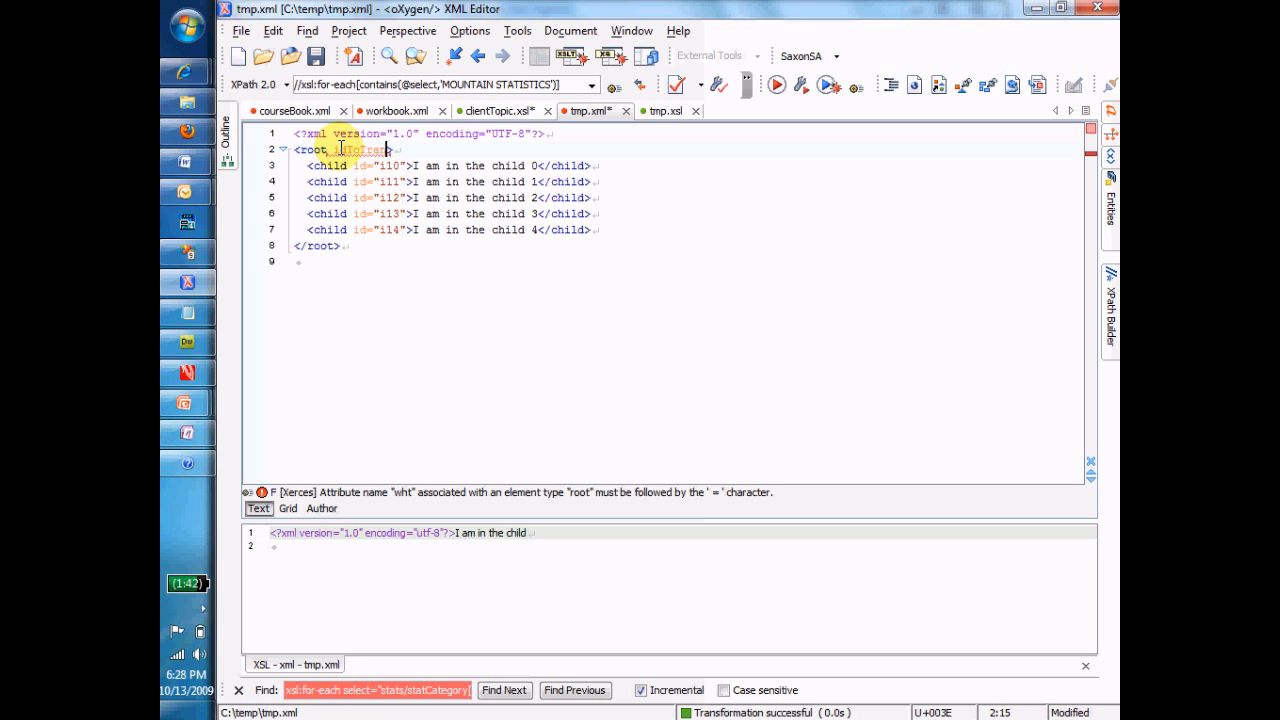
Step: Add idToTransform="i12" to the tmp.xml root tag, finish numbering children 0–4, and save
type("idToTransform=\"i12\">")
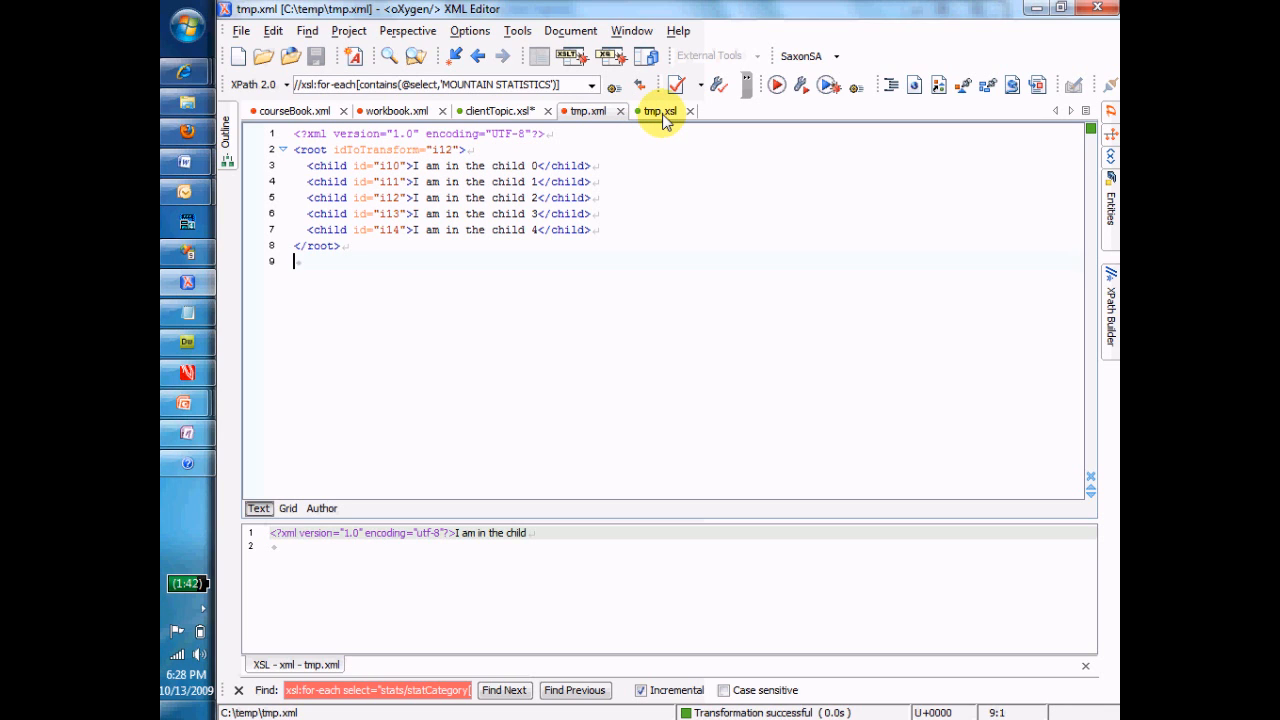
mouse_move(662, 111)
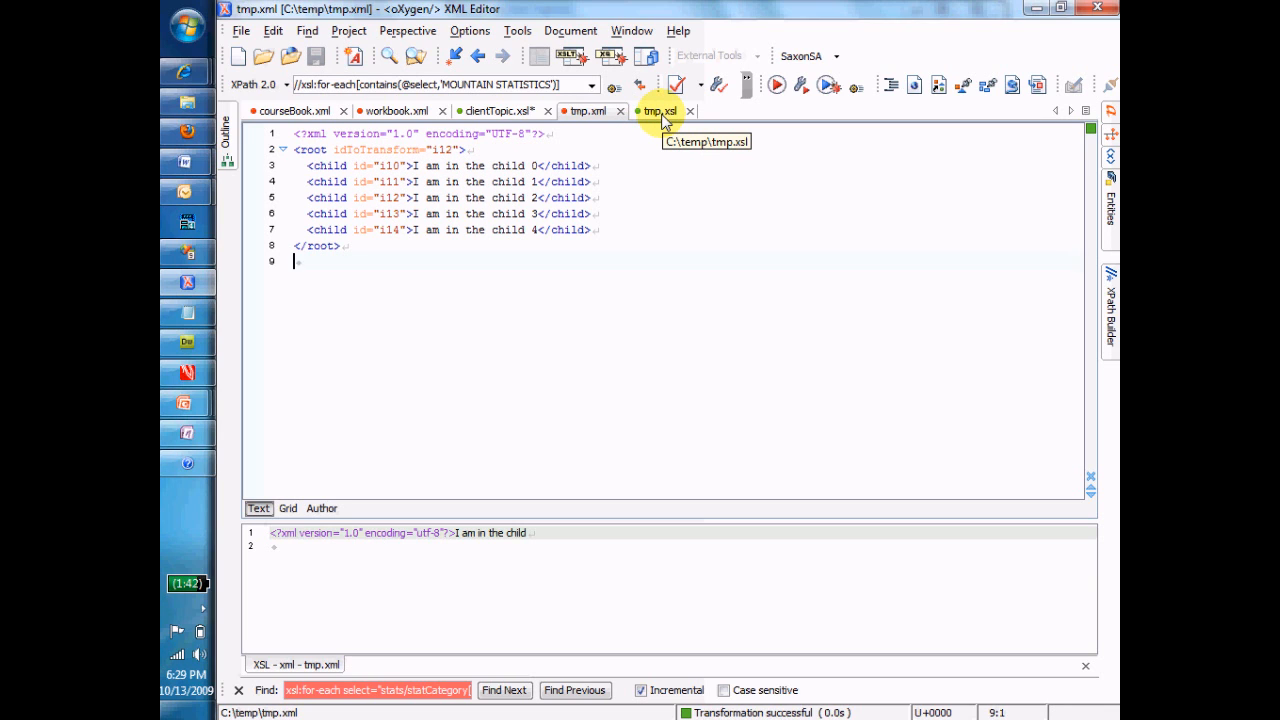
left_click(660, 110)
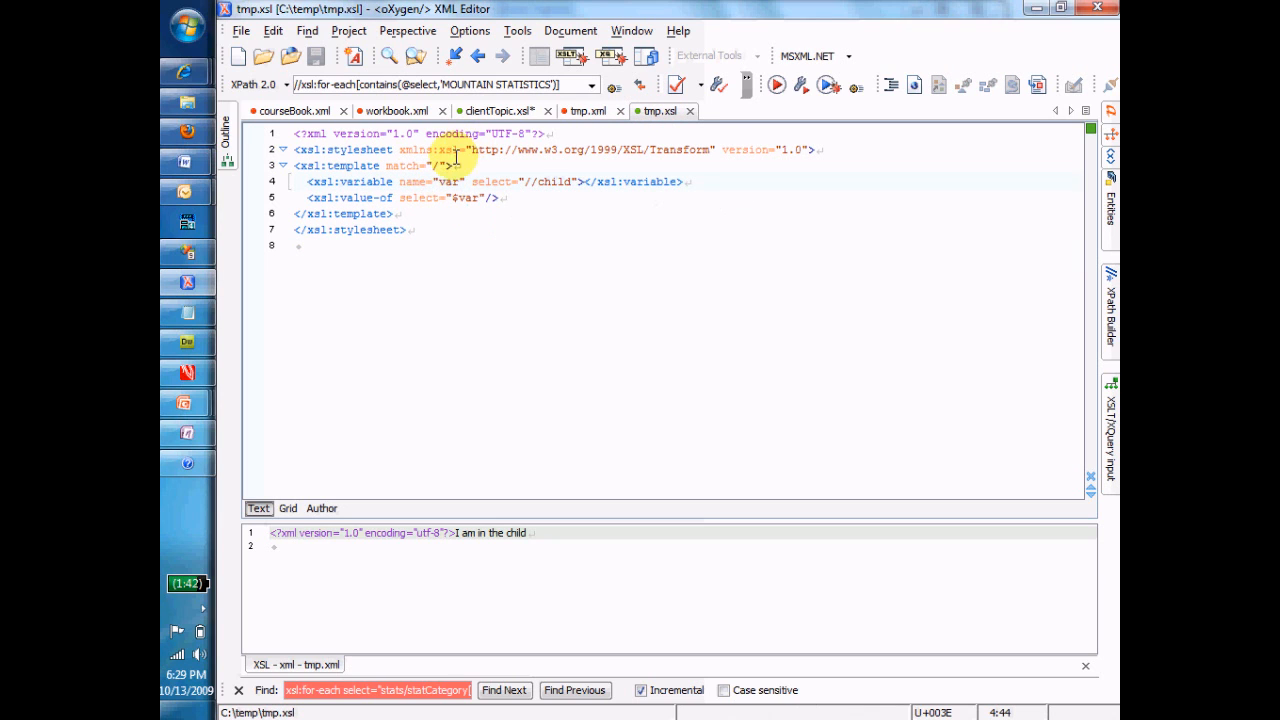
double_click(447, 181)
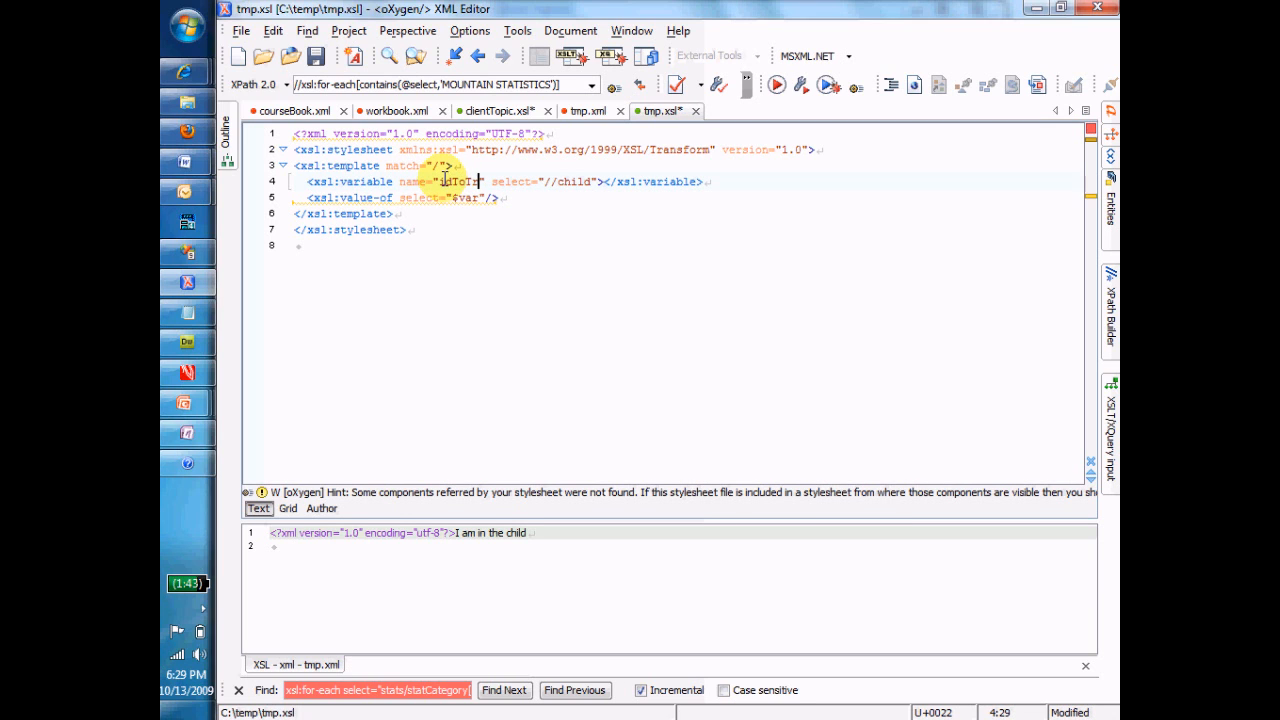
left_click(587, 111)
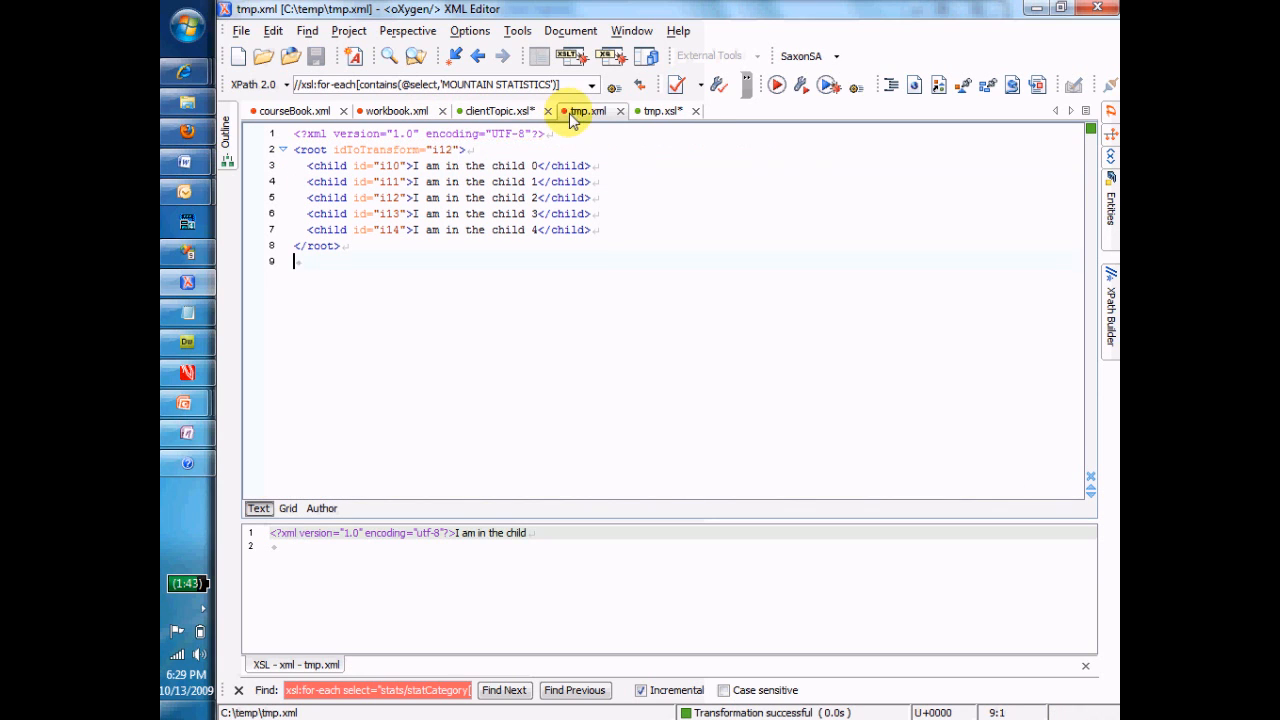
double_click(378, 149)
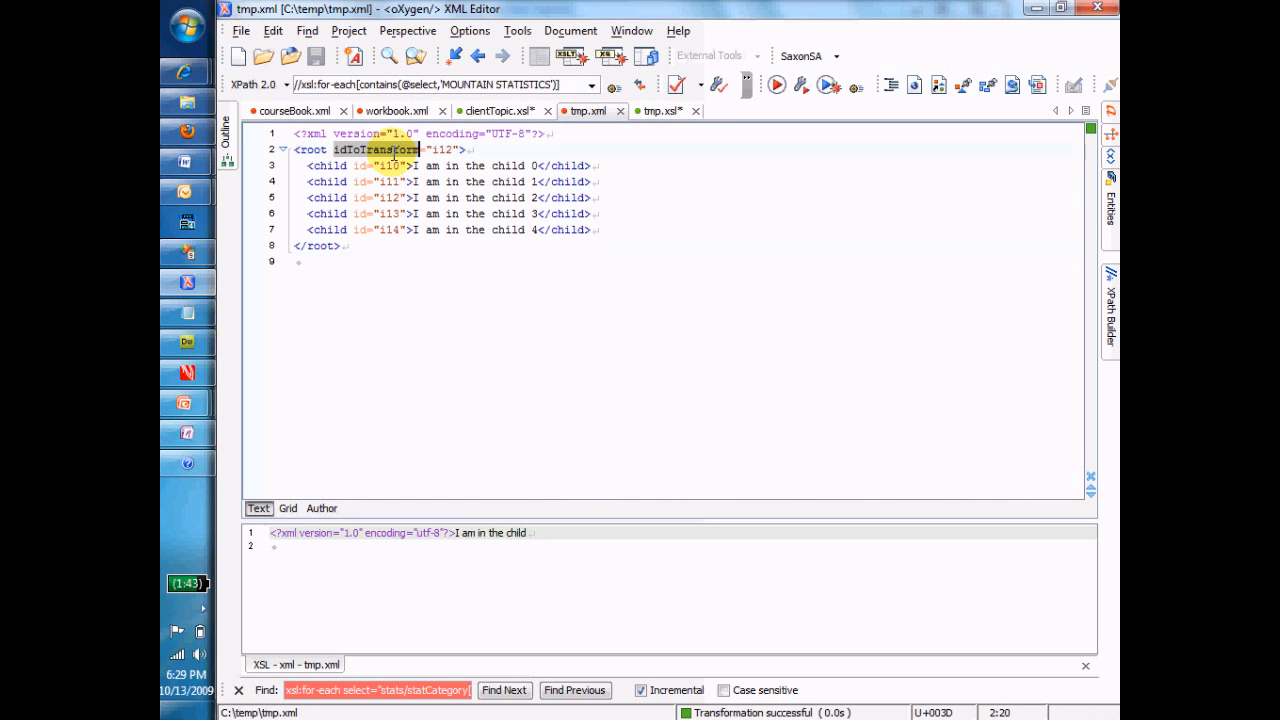
left_click(658, 110)
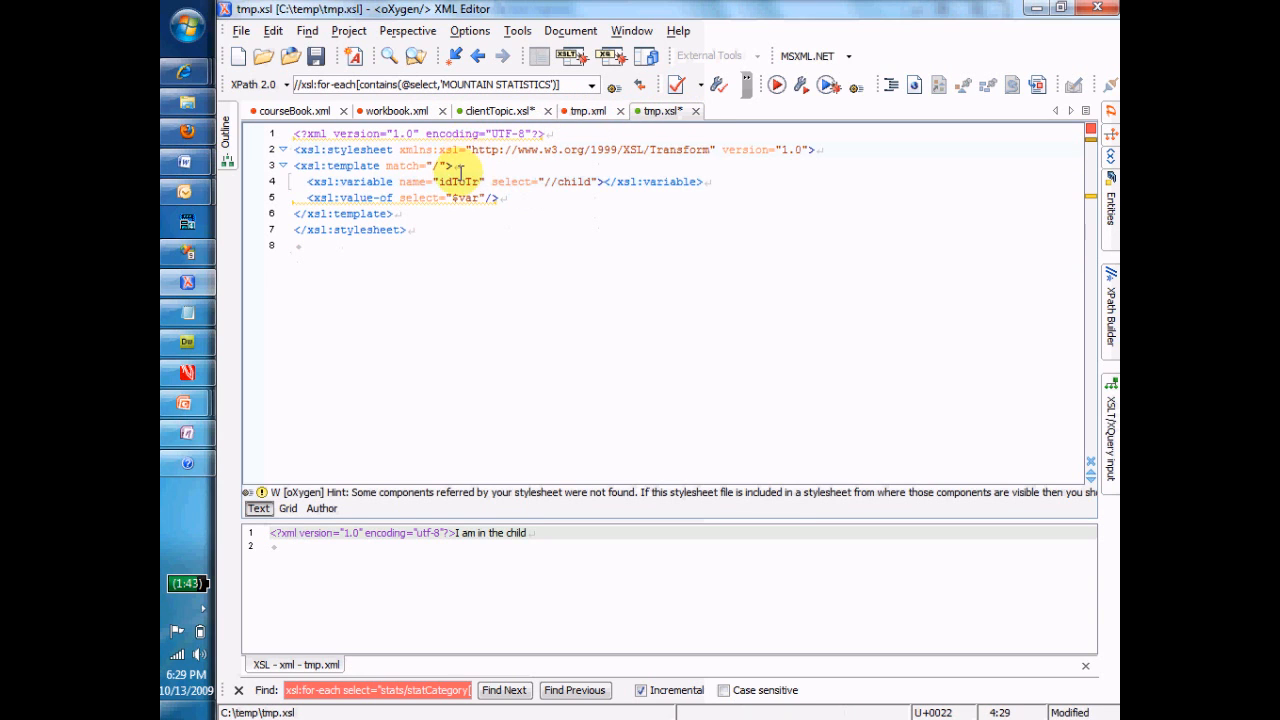
double_click(457, 181)
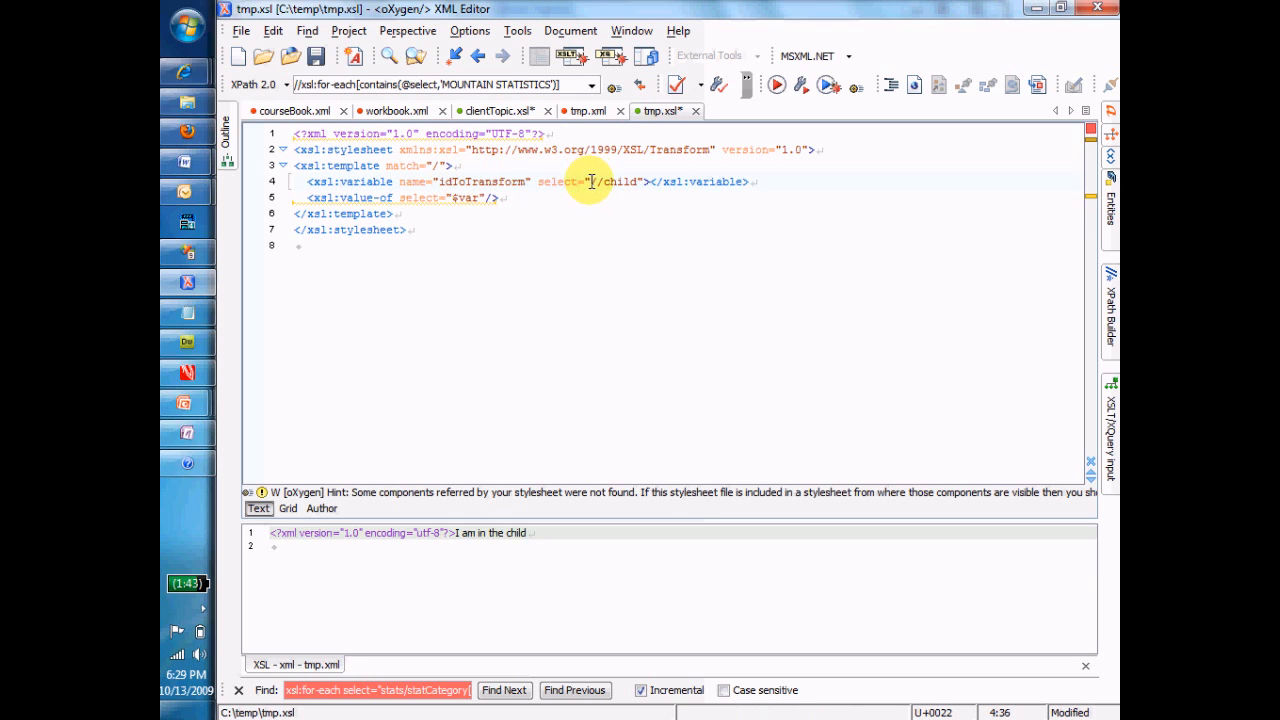
mouse_move(590, 181)
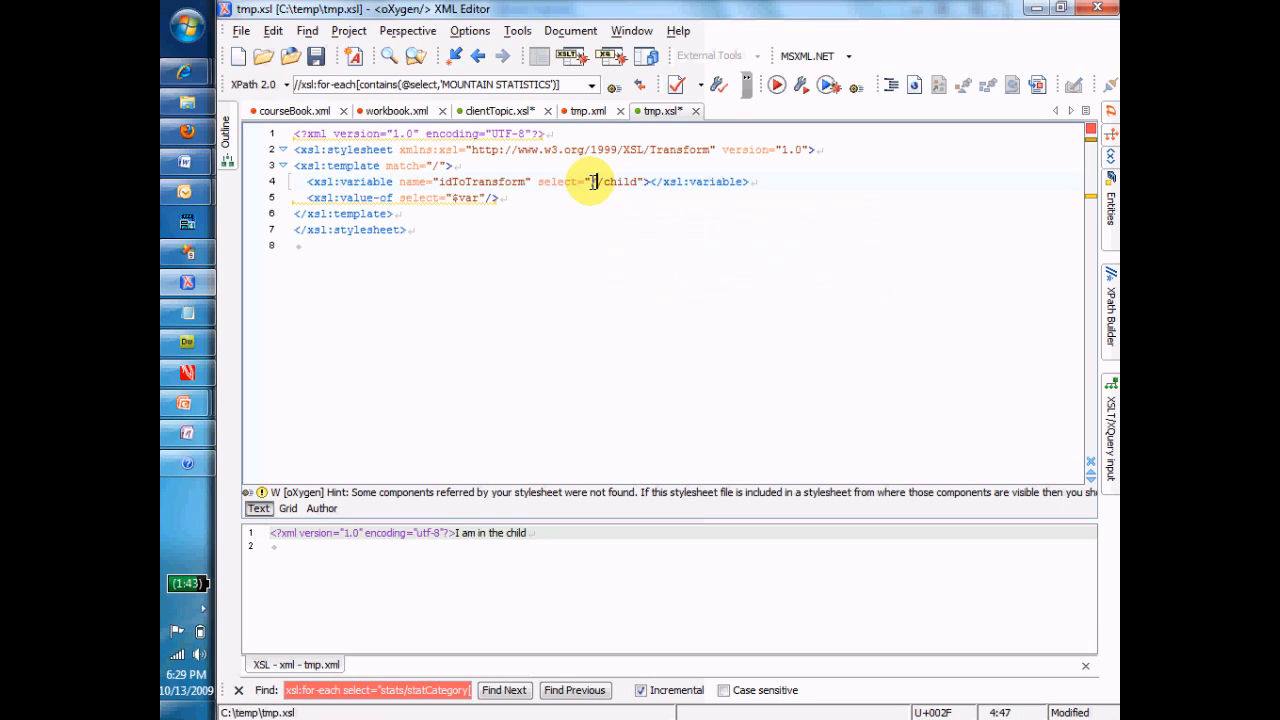
type("root")
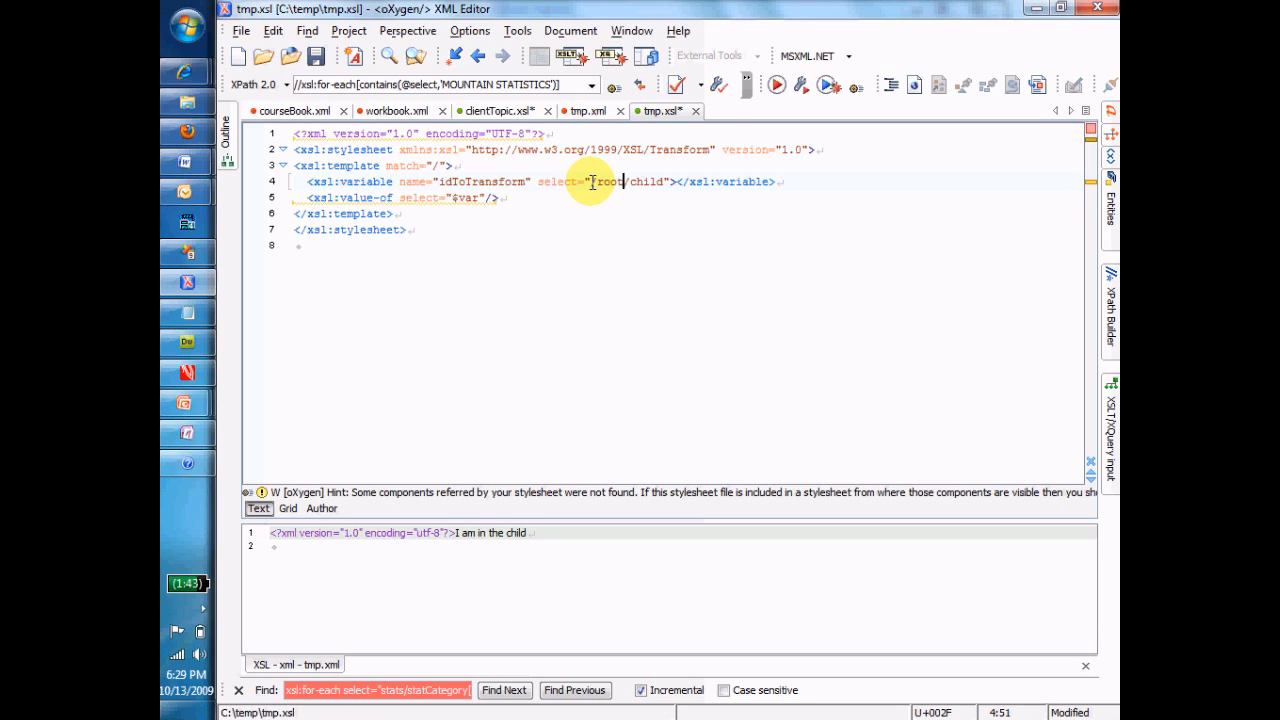
type("@idToTransform")
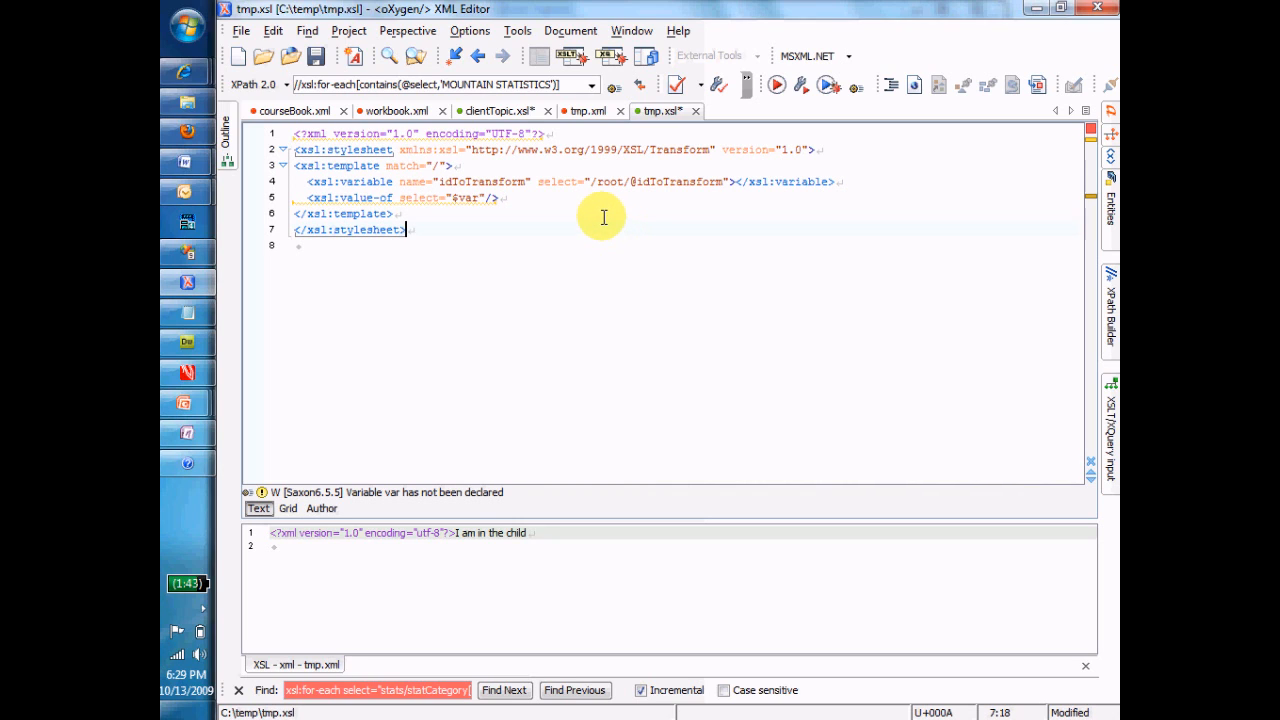
mouse_move(473, 182)
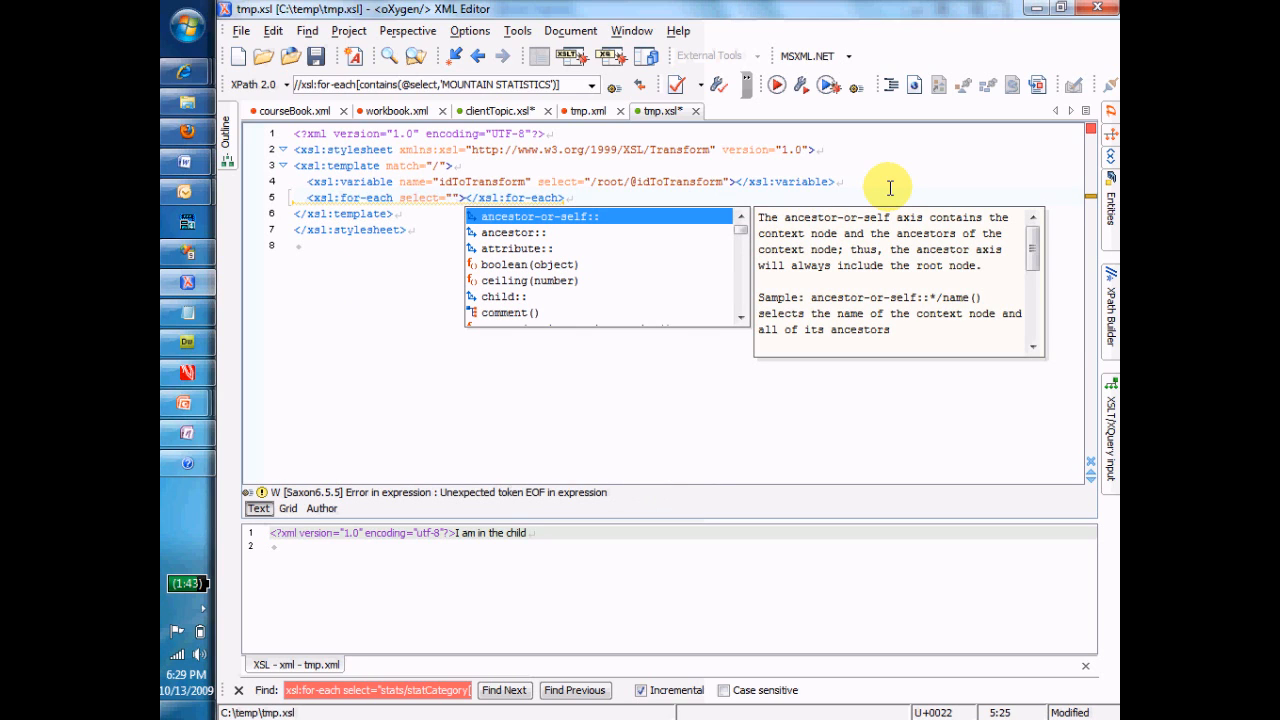
type("*[")
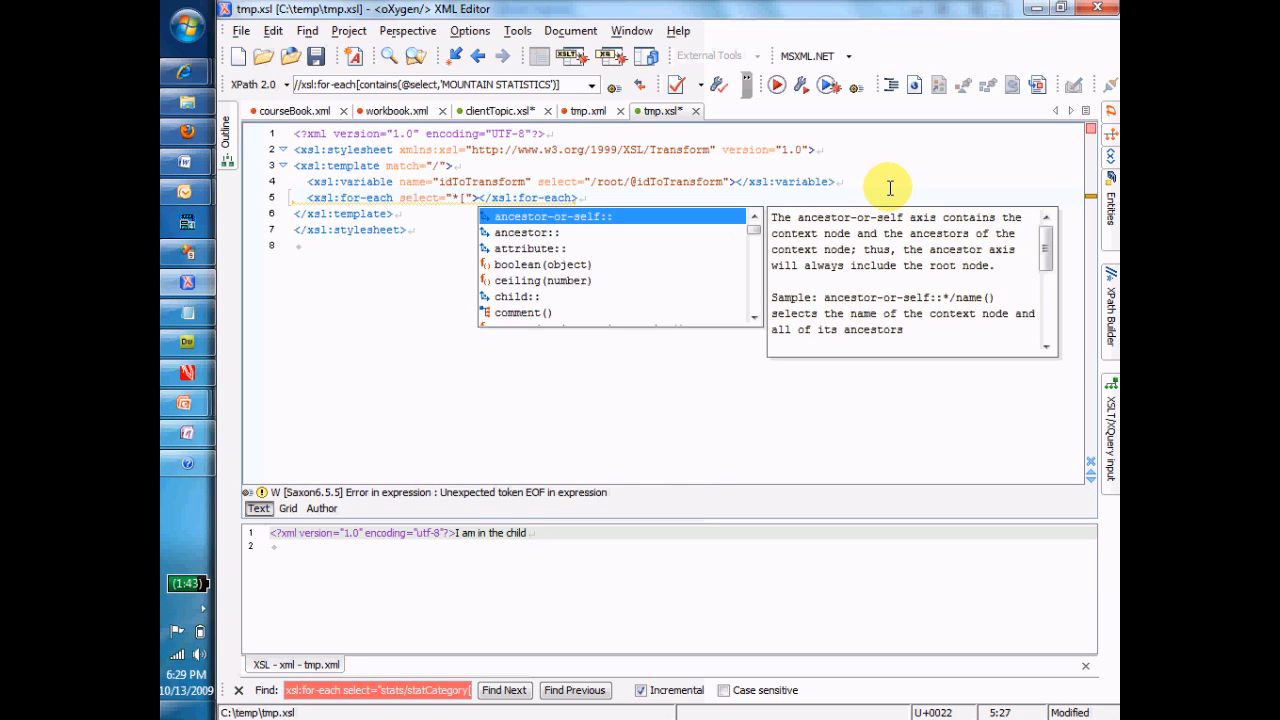
type("@id")
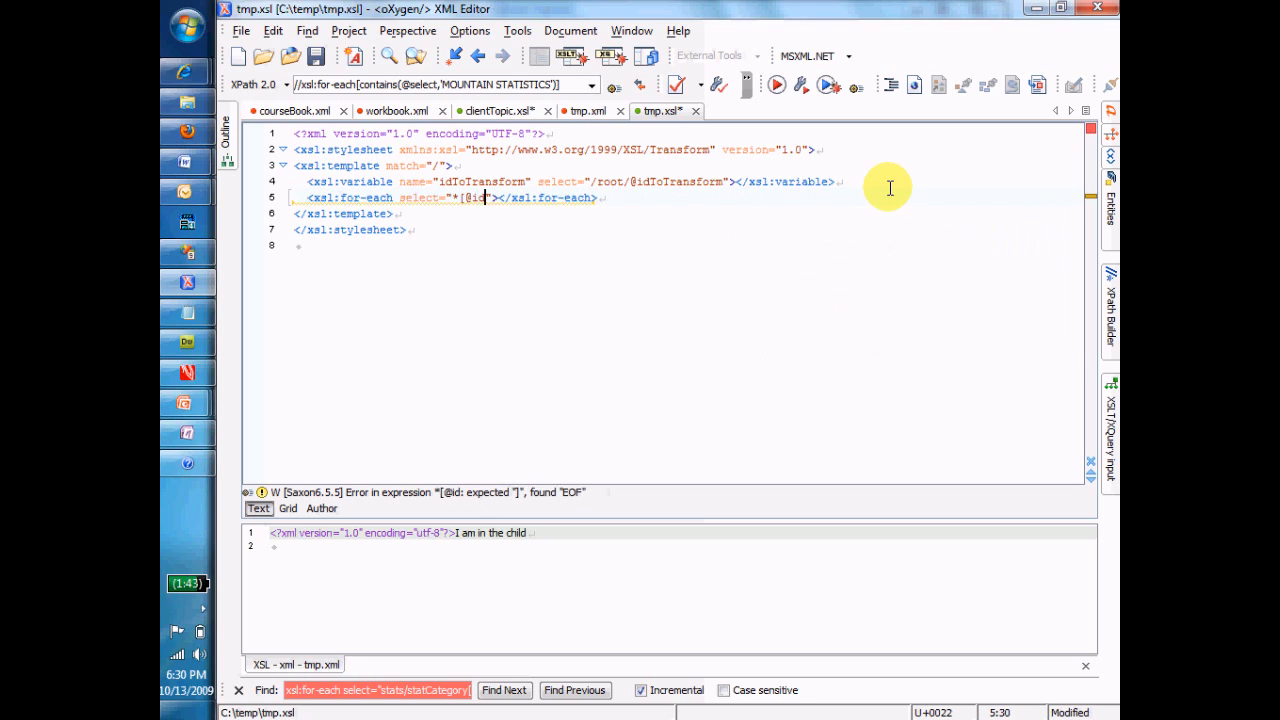
type("$idToTran")
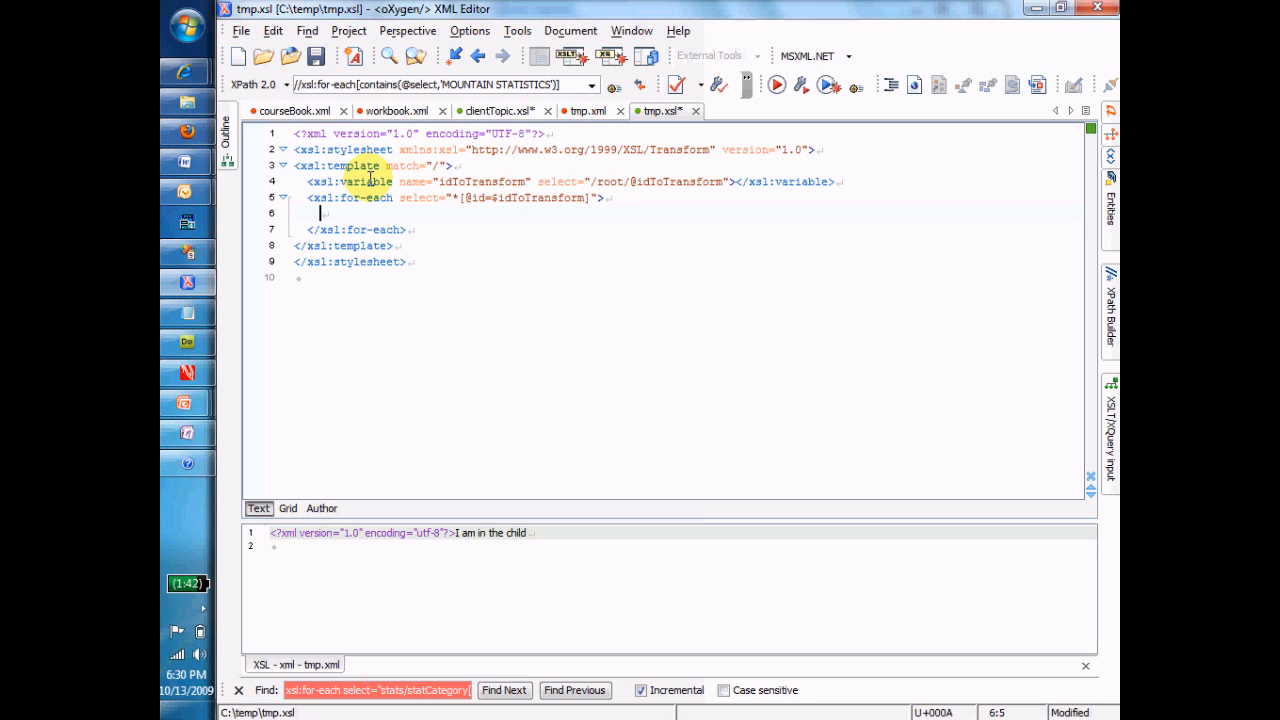
mouse_move(370, 181)
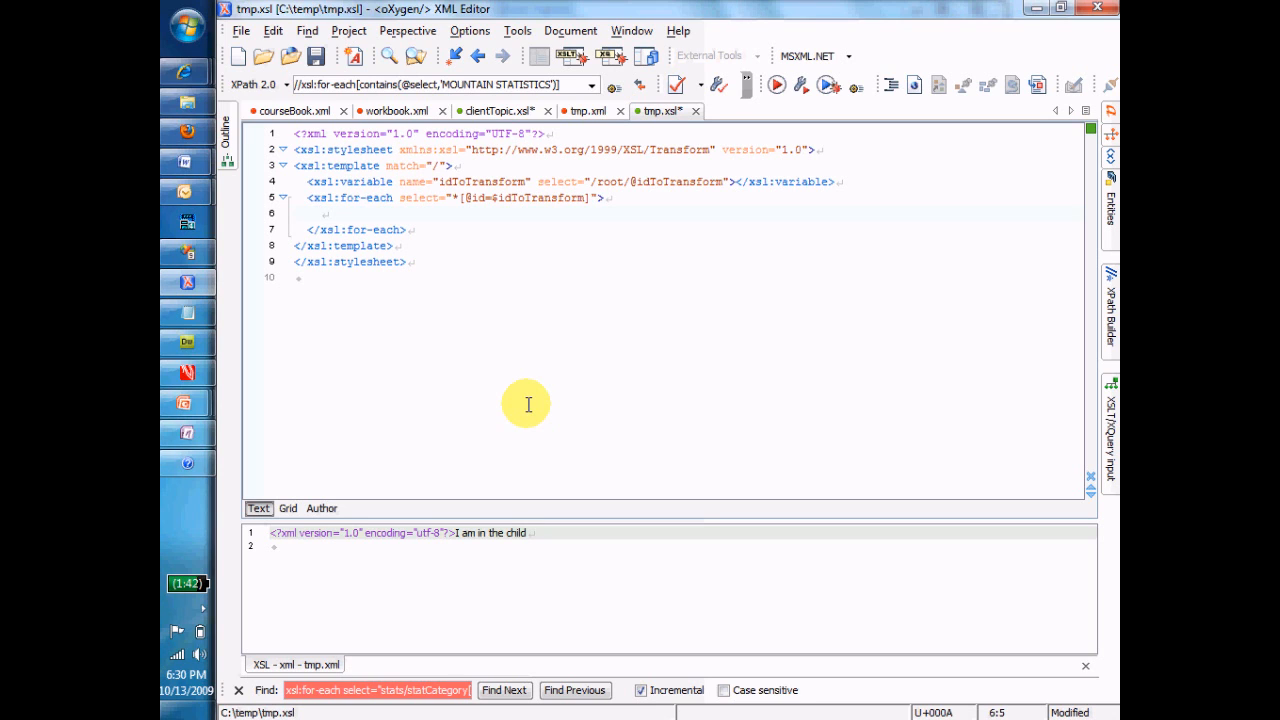
Step: Insert <xsl:value-of select="."/> inside the for-each loop
type("<xsl:value-of select=\".\"/>")
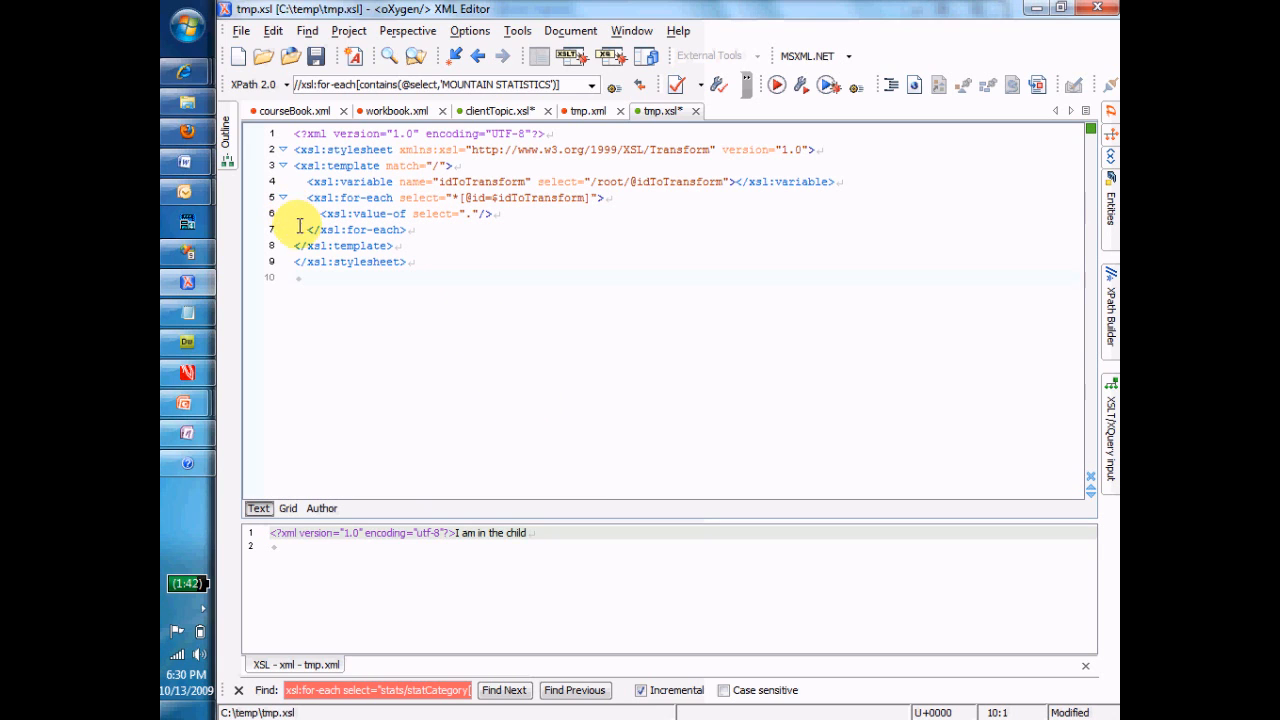
mouse_move(449, 311)
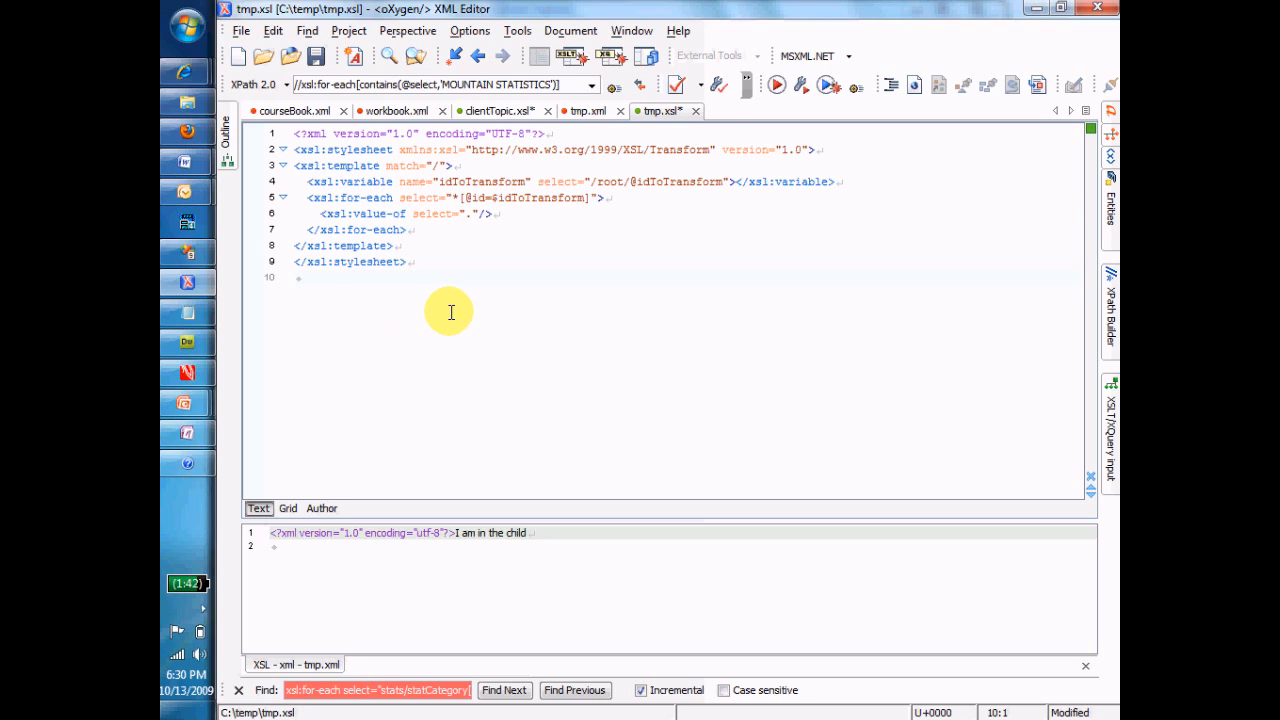
mouse_move(447, 305)
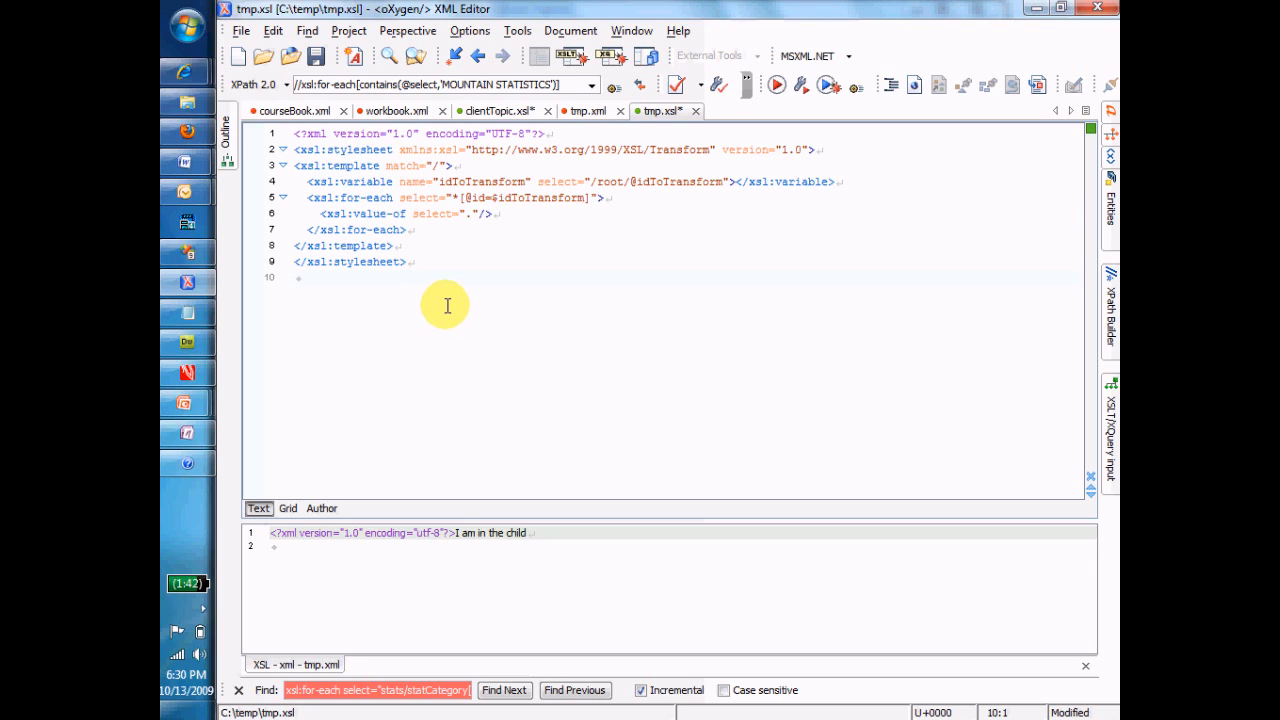
mouse_move(446, 305)
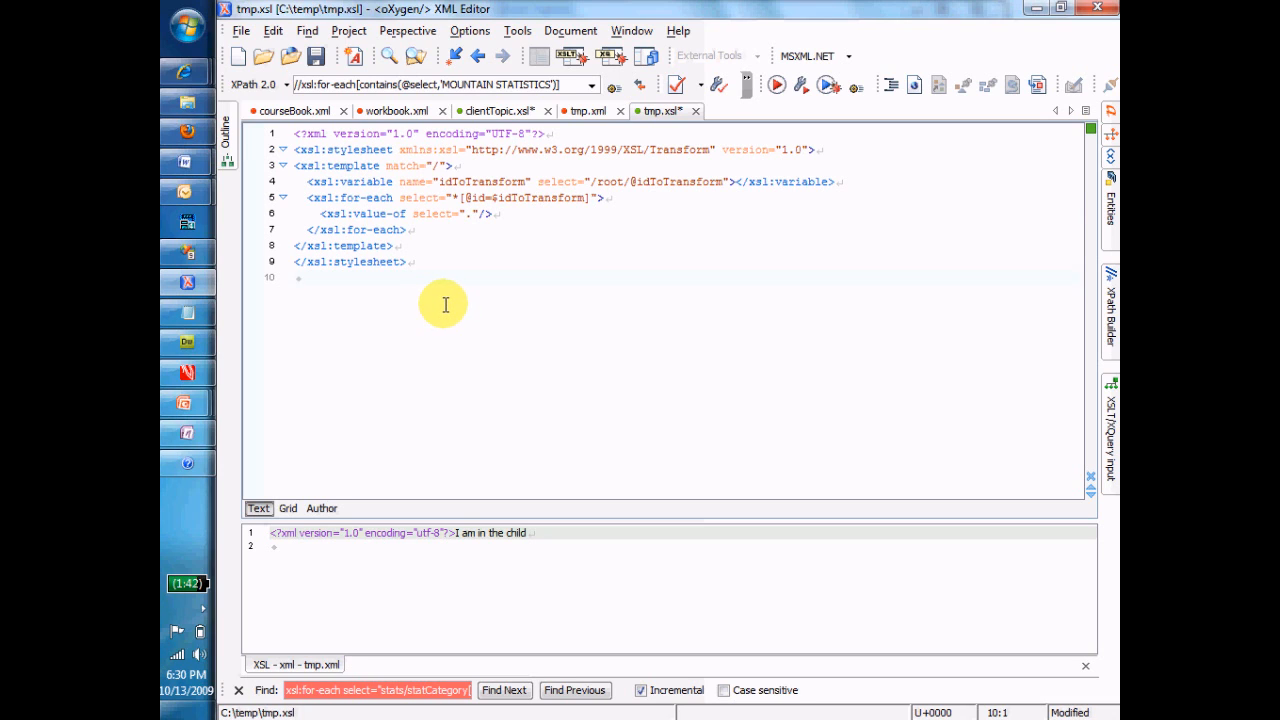
mouse_move(441, 296)
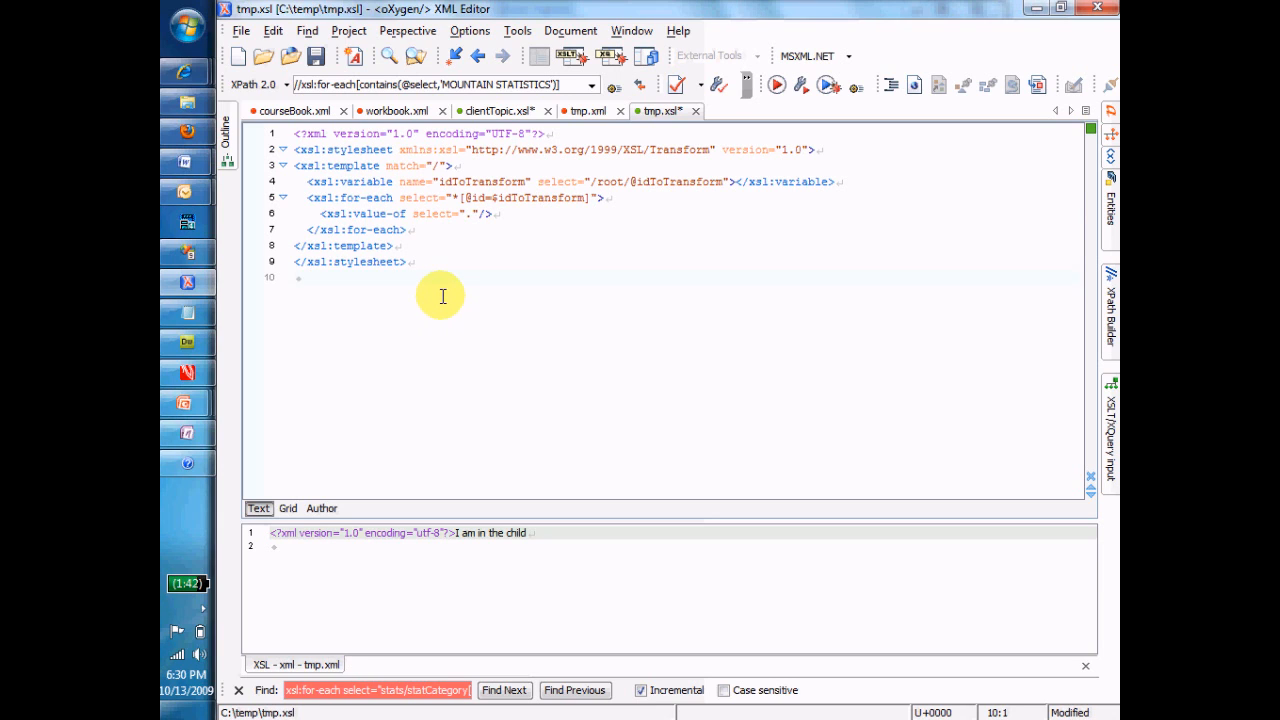
mouse_move(457, 263)
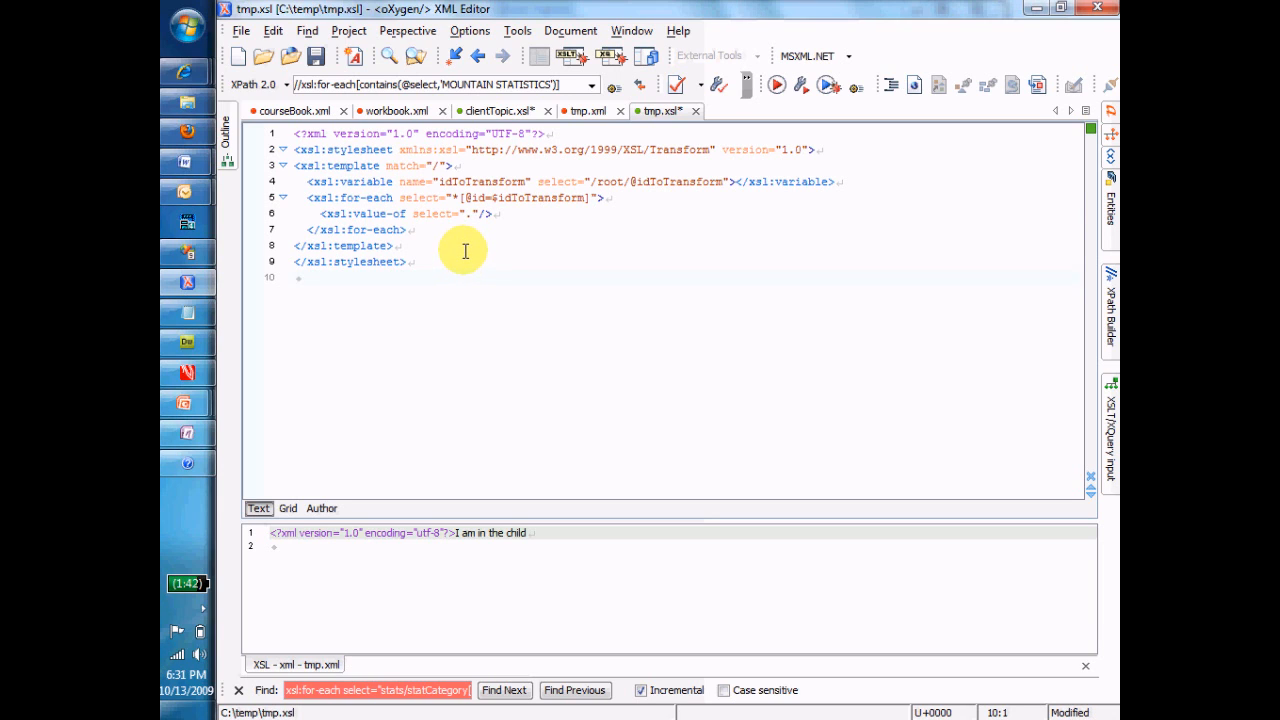
mouse_move(467, 247)
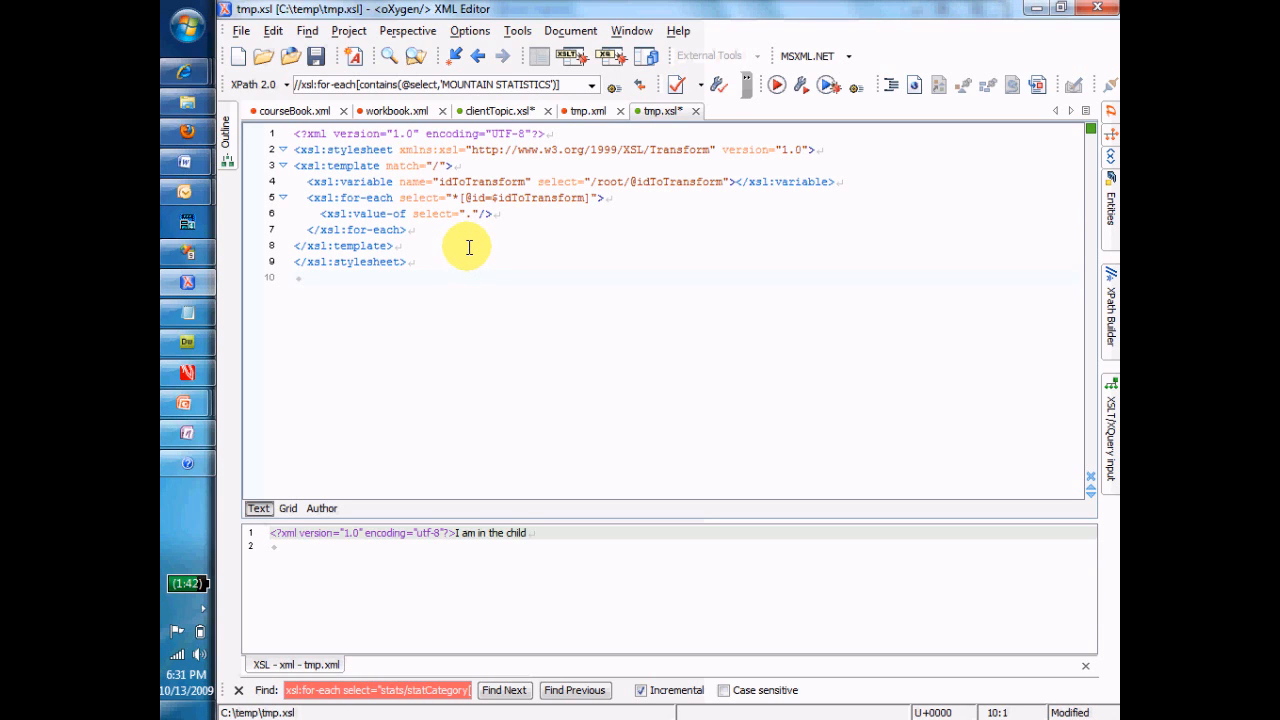
mouse_move(302, 189)
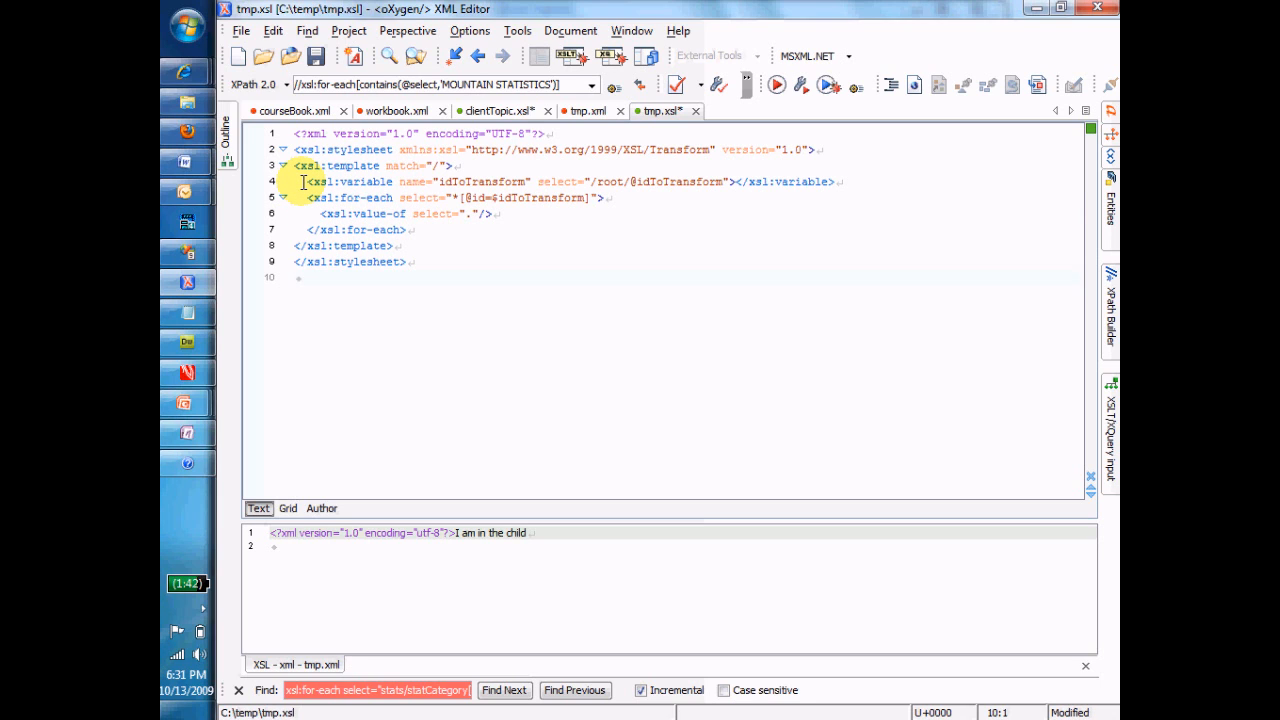
mouse_move(455, 182)
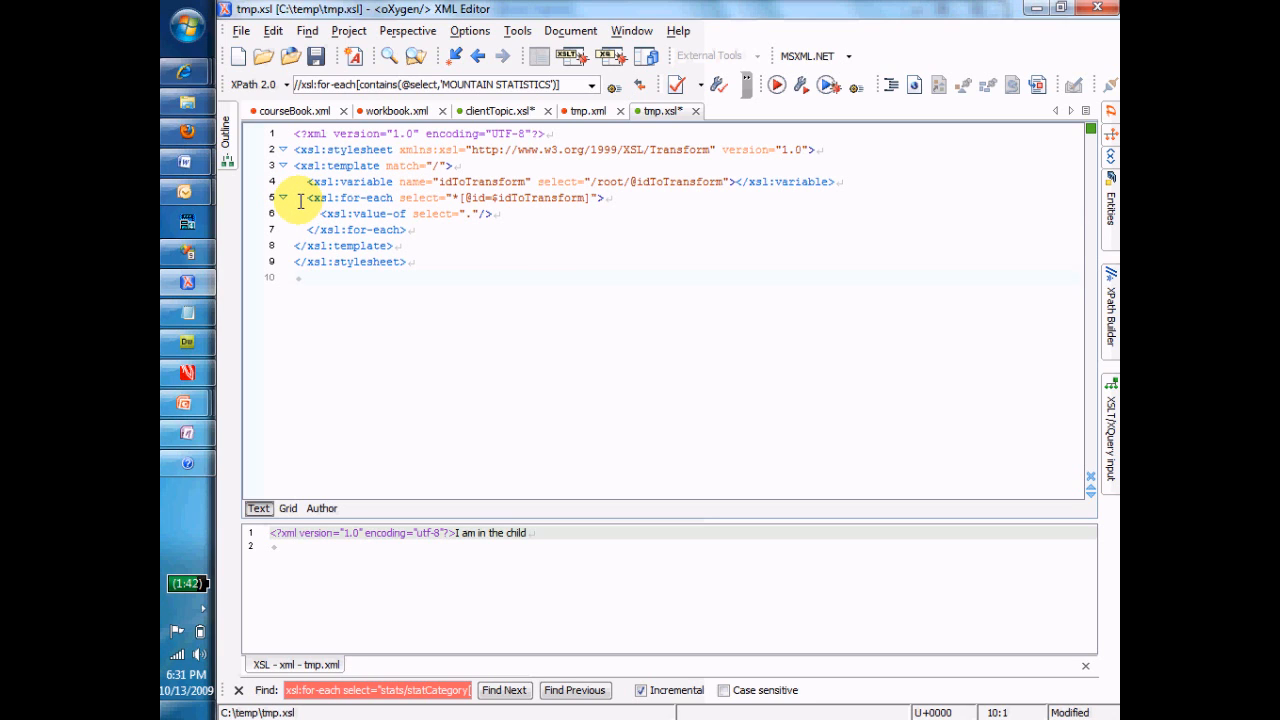
mouse_move(443, 204)
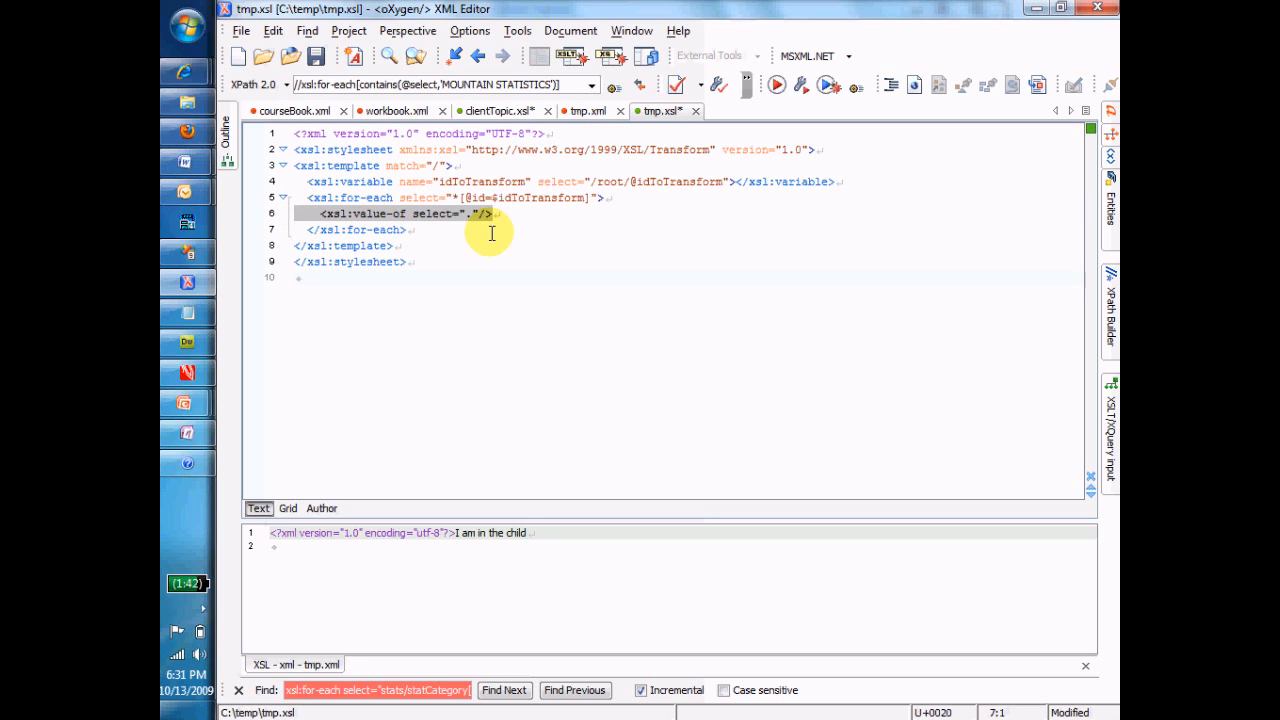
mouse_move(562, 235)
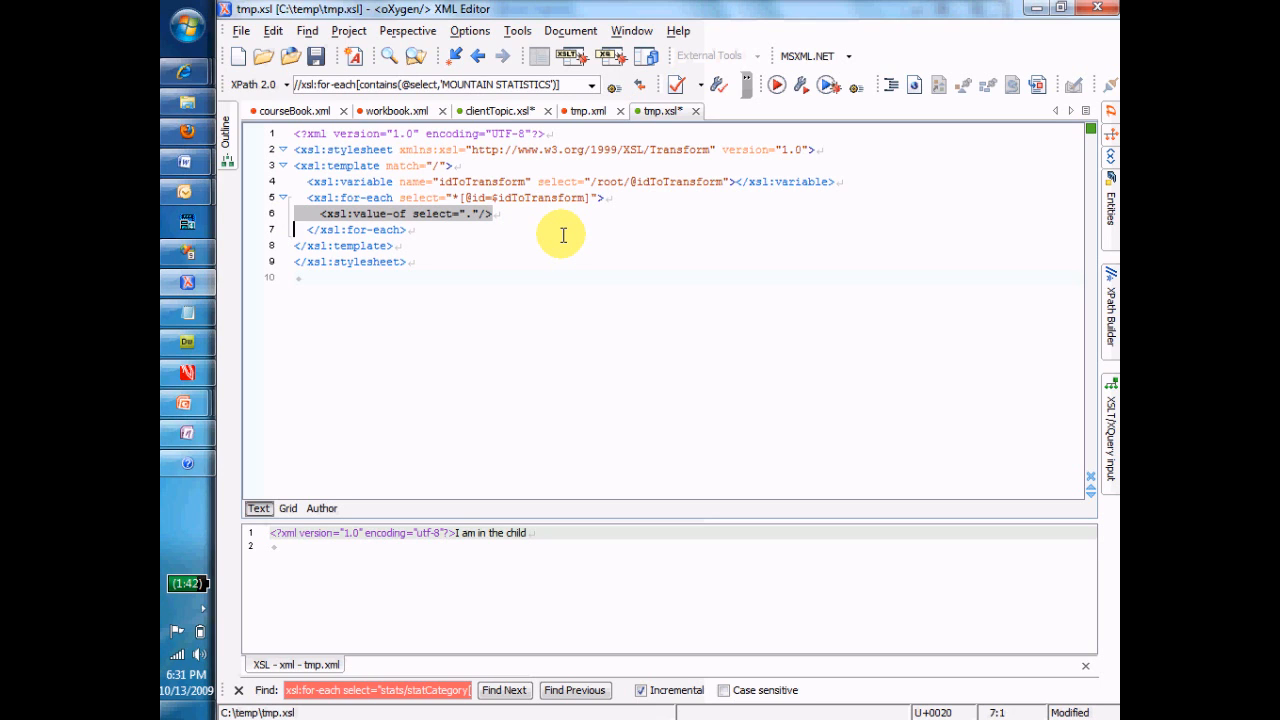
mouse_move(533, 238)
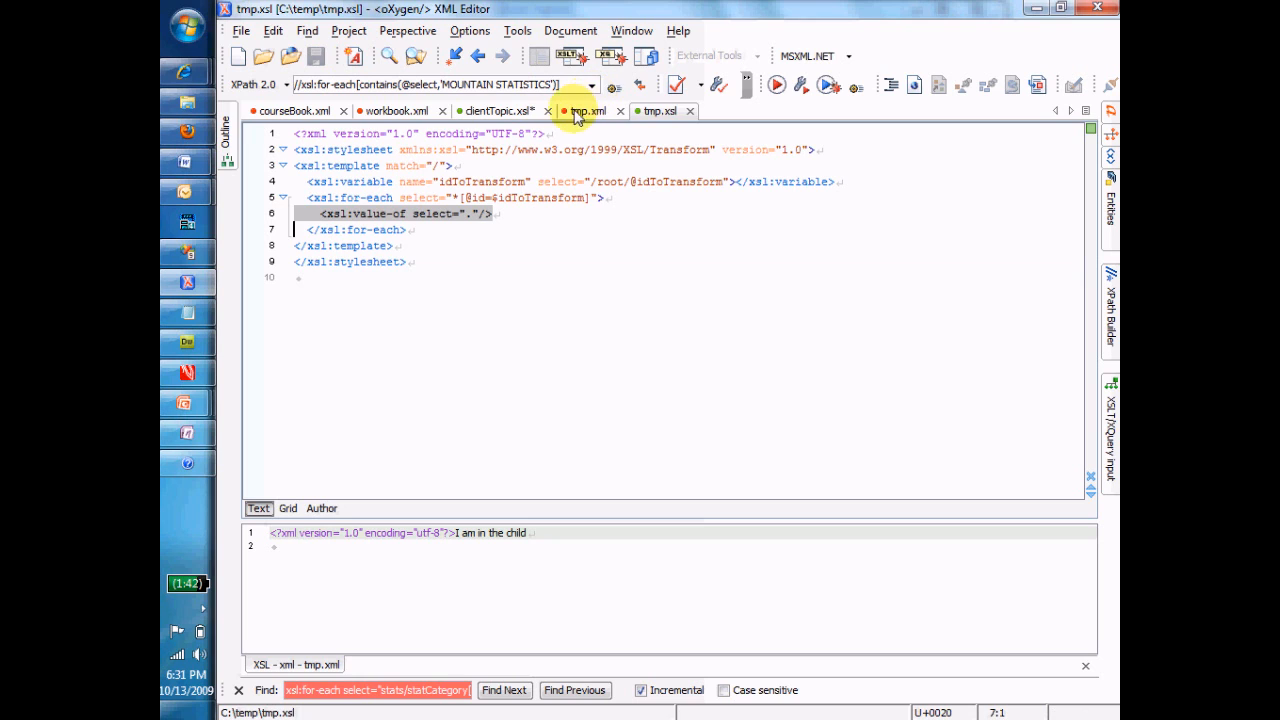
Step: Transform tmp.xml, getting only an XML declaration, then add a blank line after the variable
left_click(775, 85)
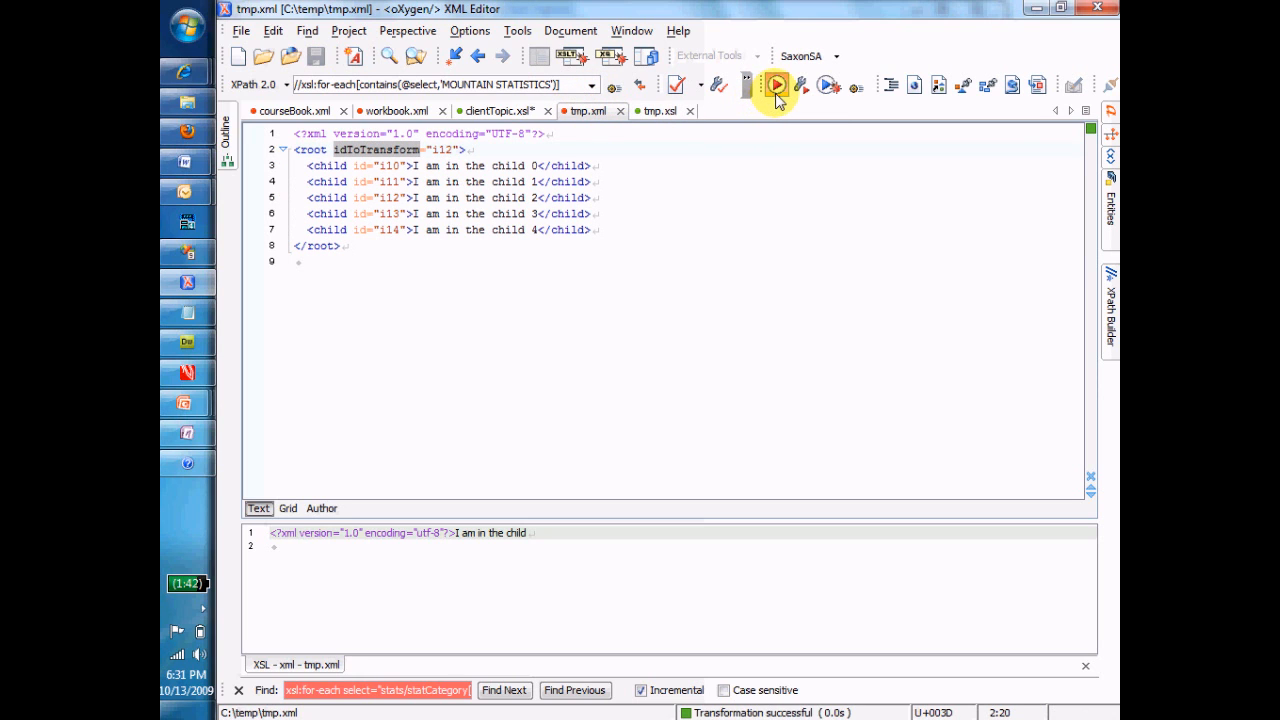
left_click(238, 55)
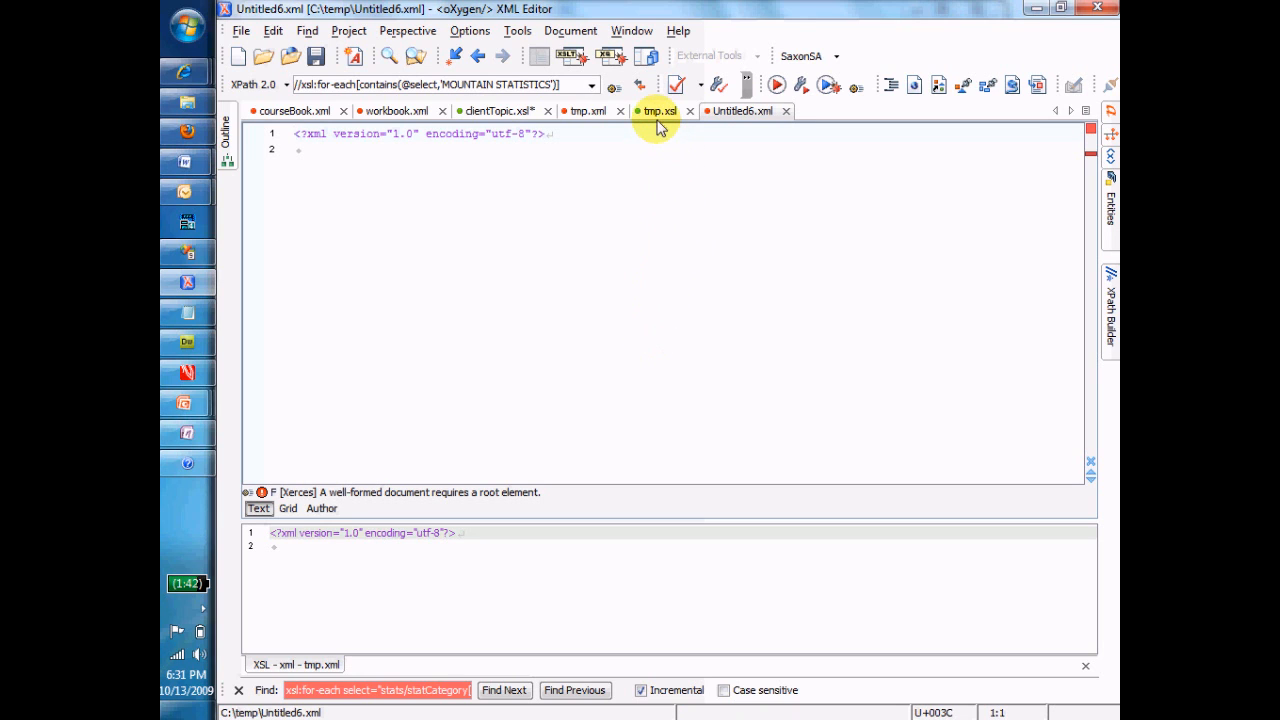
left_click(658, 111)
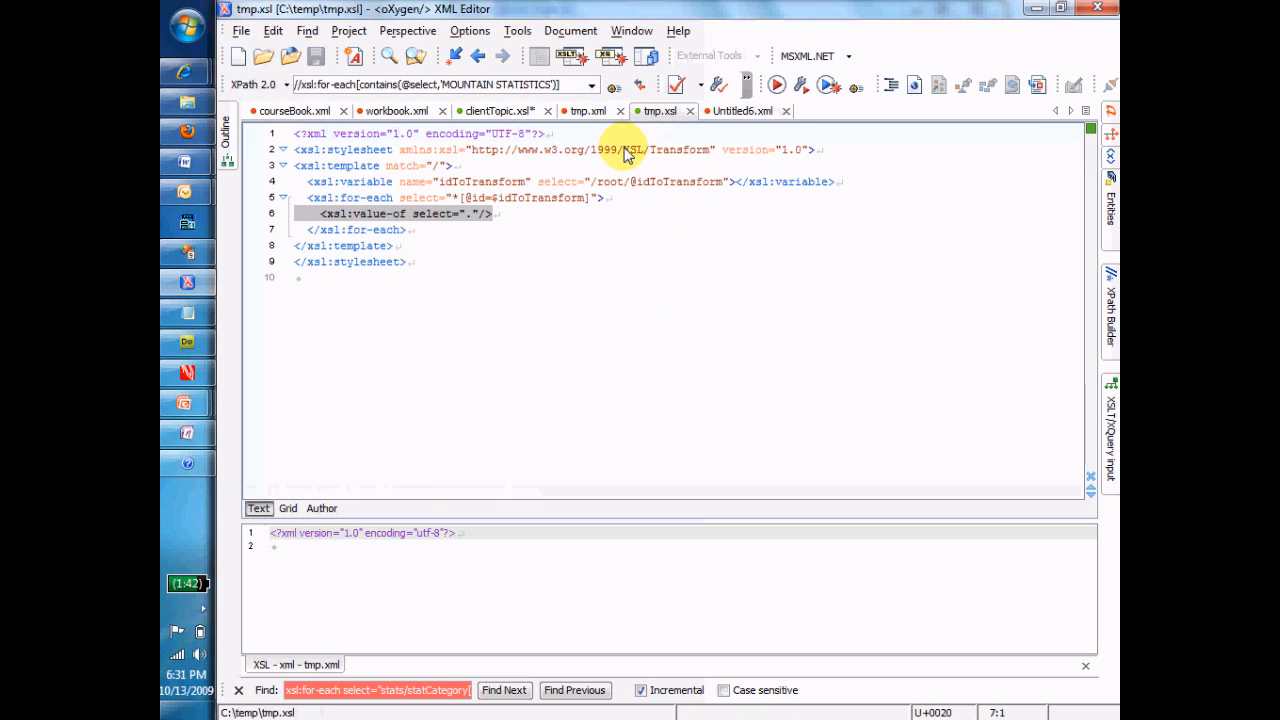
mouse_move(520, 222)
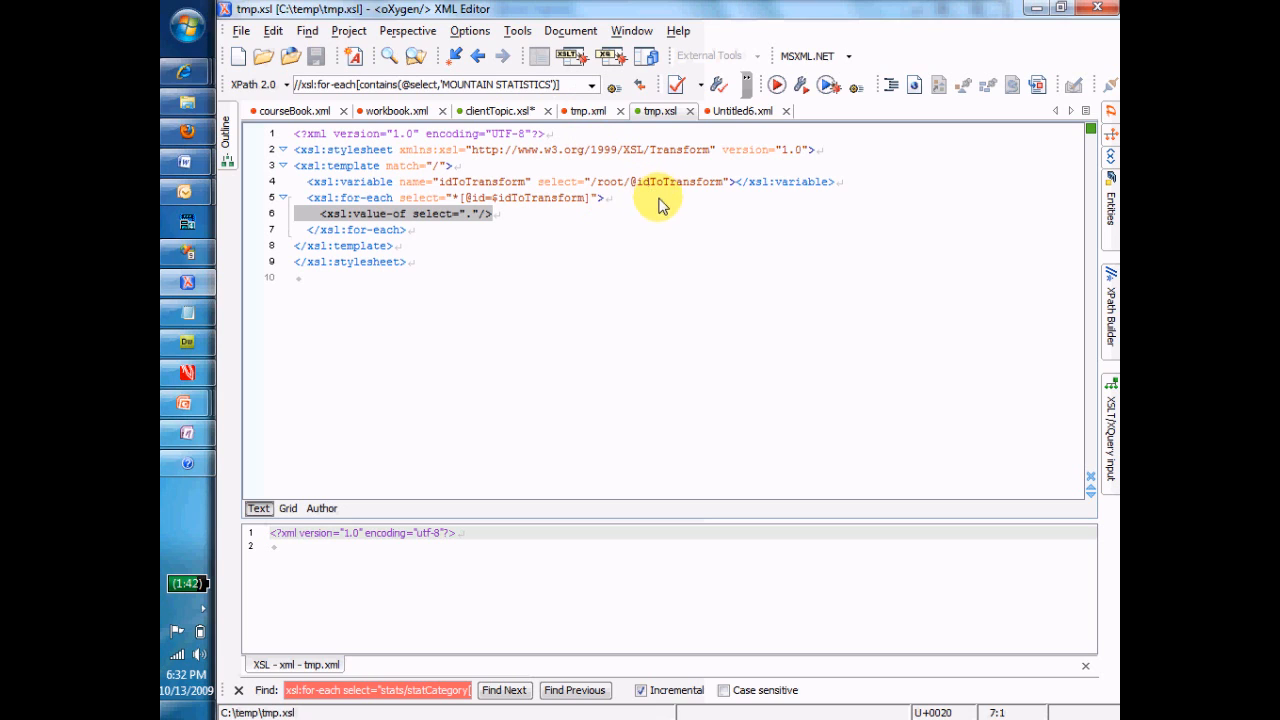
mouse_move(693, 211)
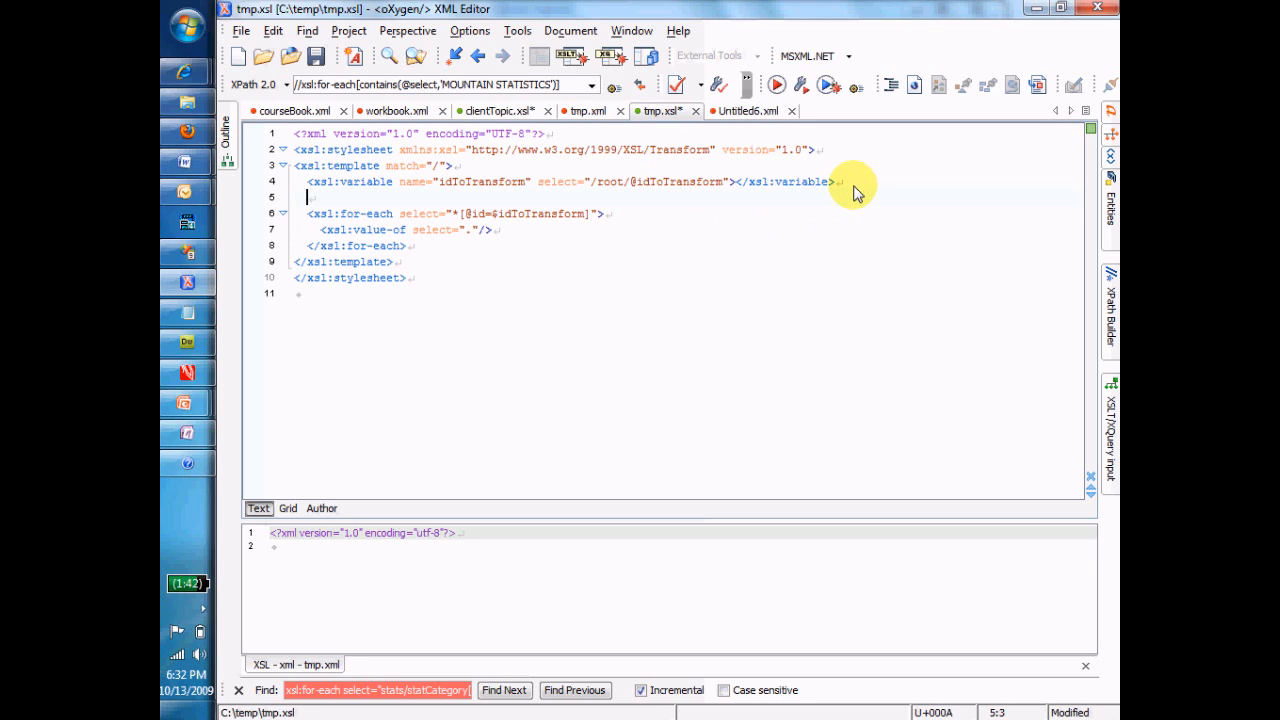
Step: Add a value-of printing $idToTransform after the variable and transform tmp.xml to show i12
type("<")
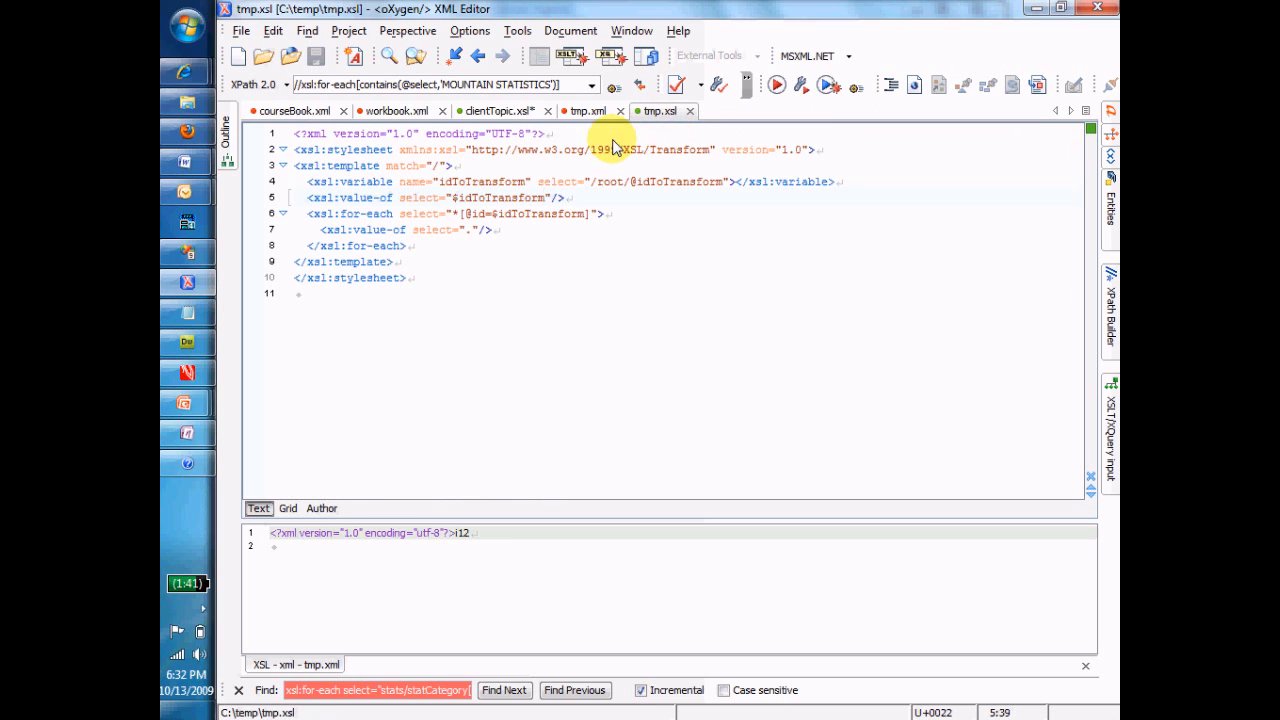
mouse_move(297, 197)
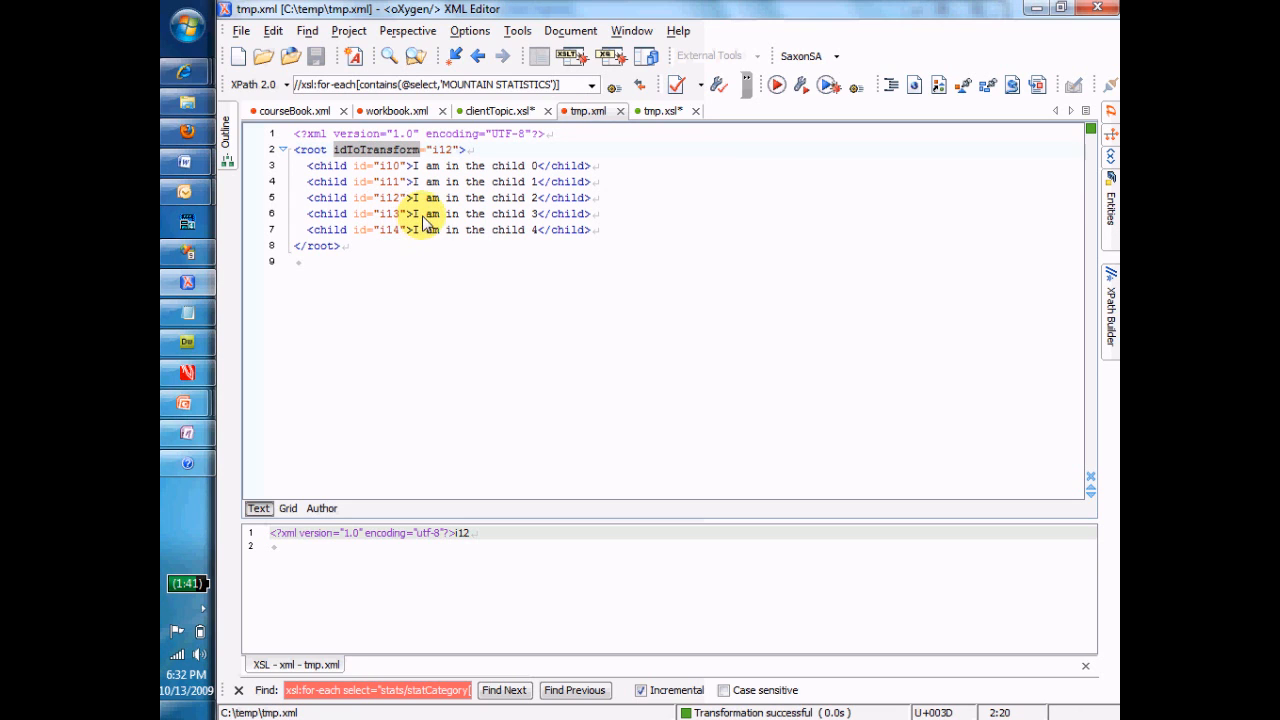
left_click(660, 111)
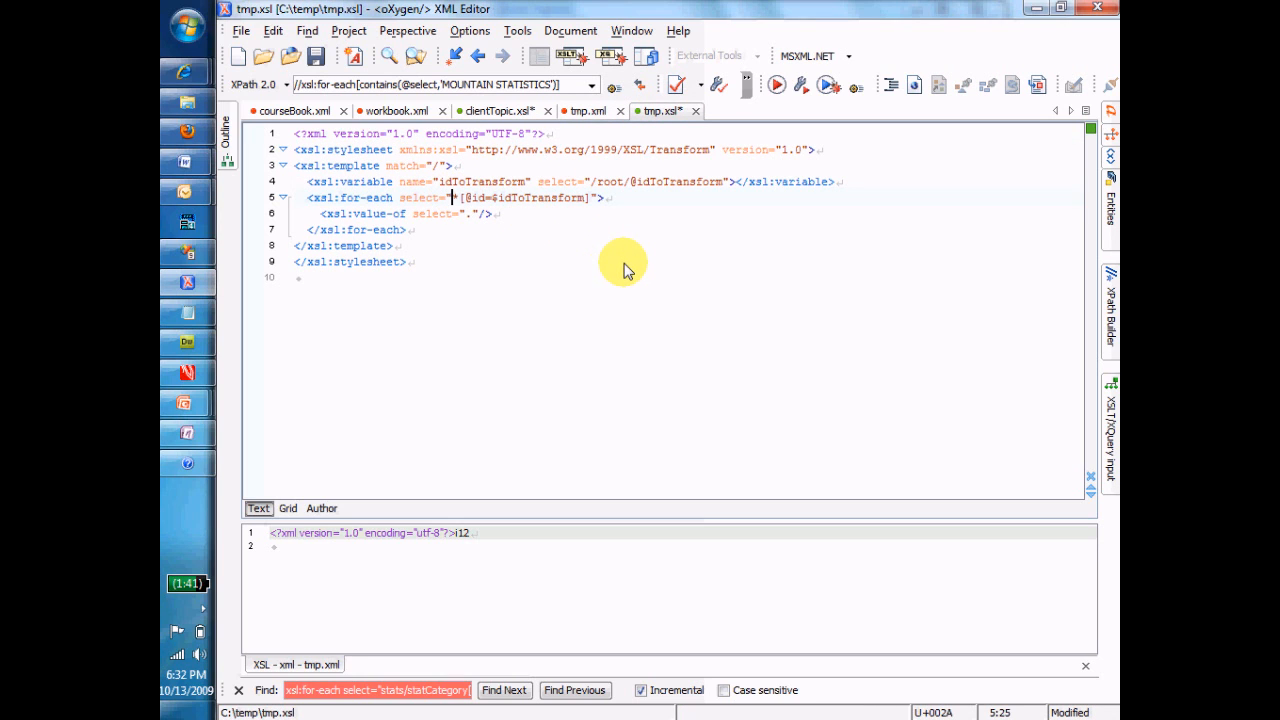
type("//")
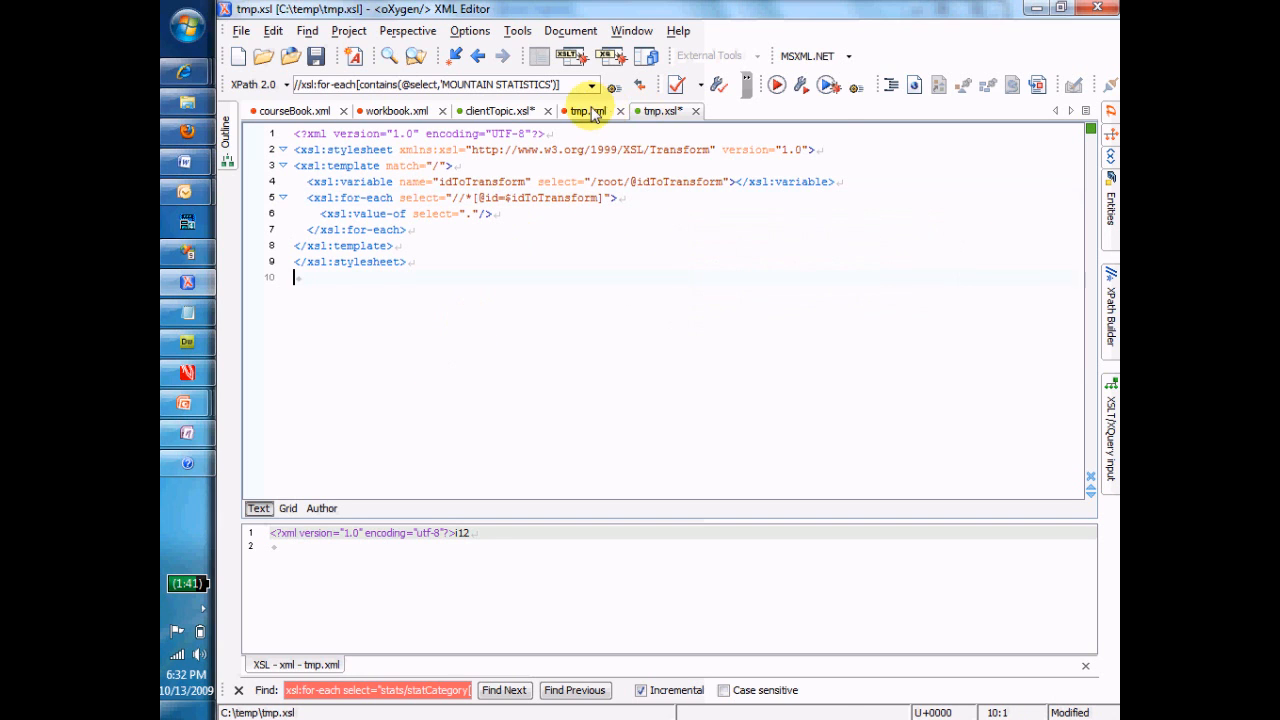
left_click(775, 84)
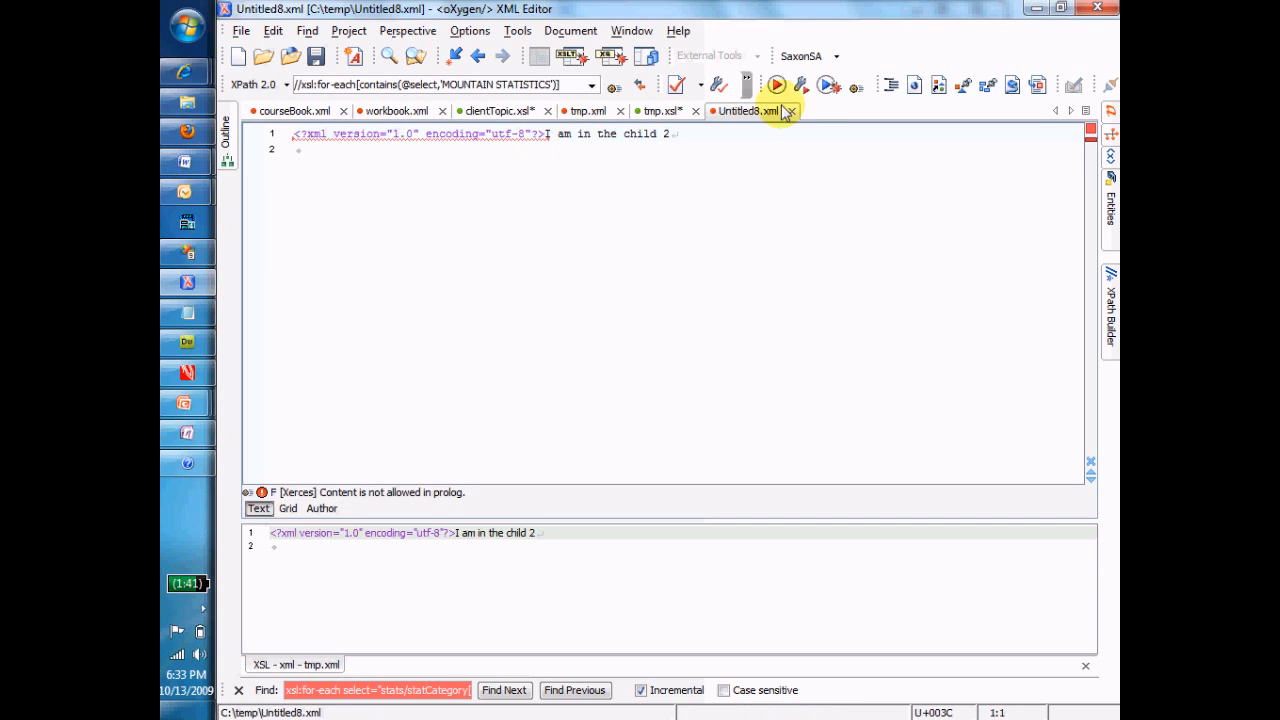
left_click(789, 111)
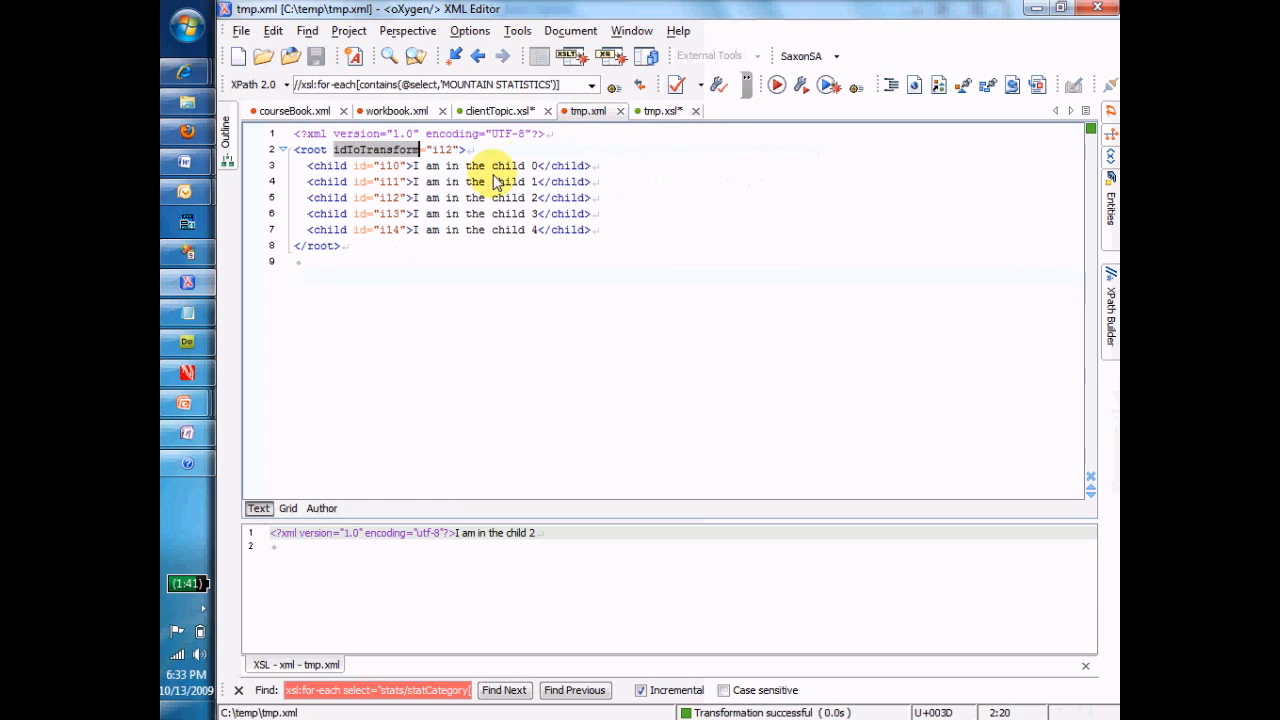
mouse_move(383, 239)
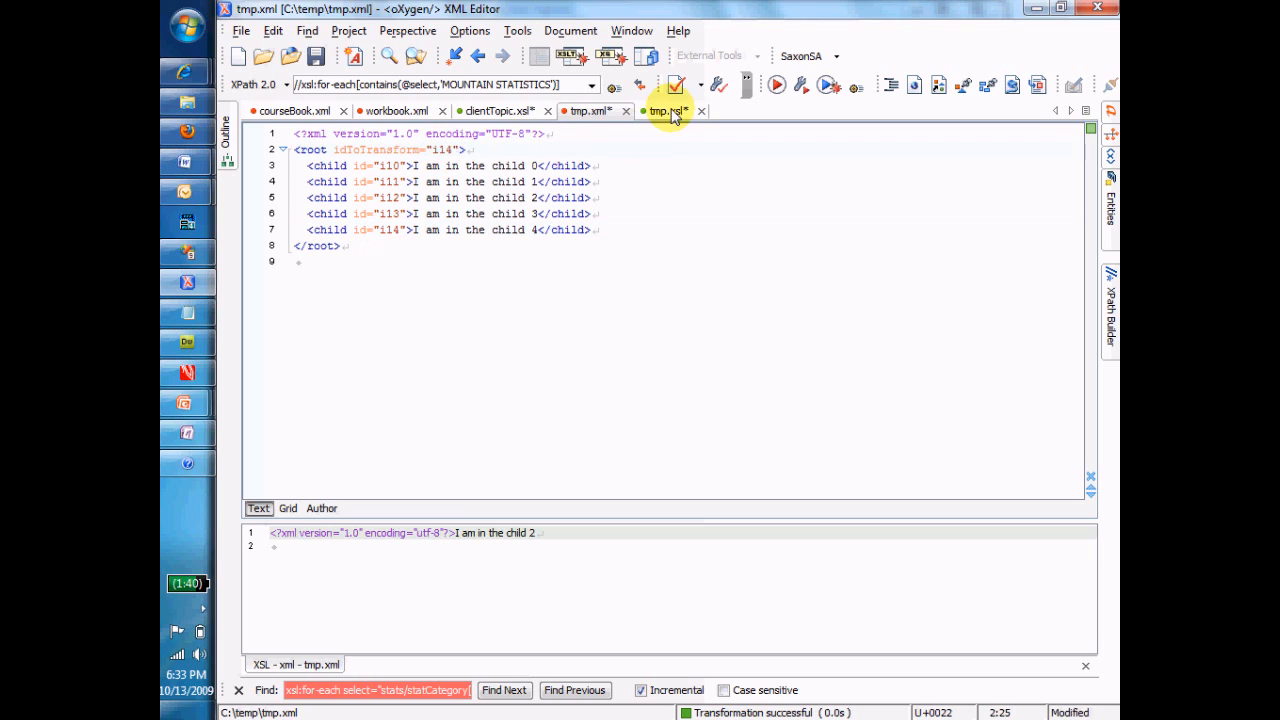
Step: Change idToTransform to i14 and rerun the transformation, outputting 'I am in the child 4'
left_click(777, 84)
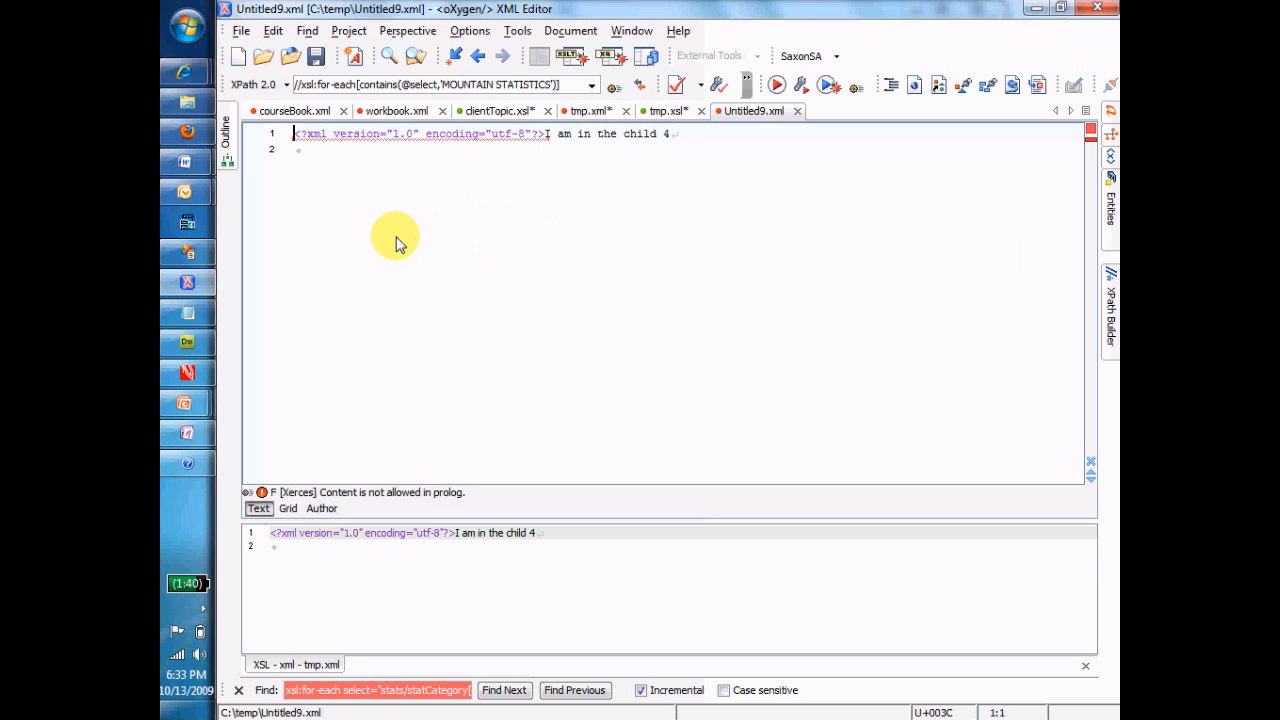
mouse_move(378, 234)
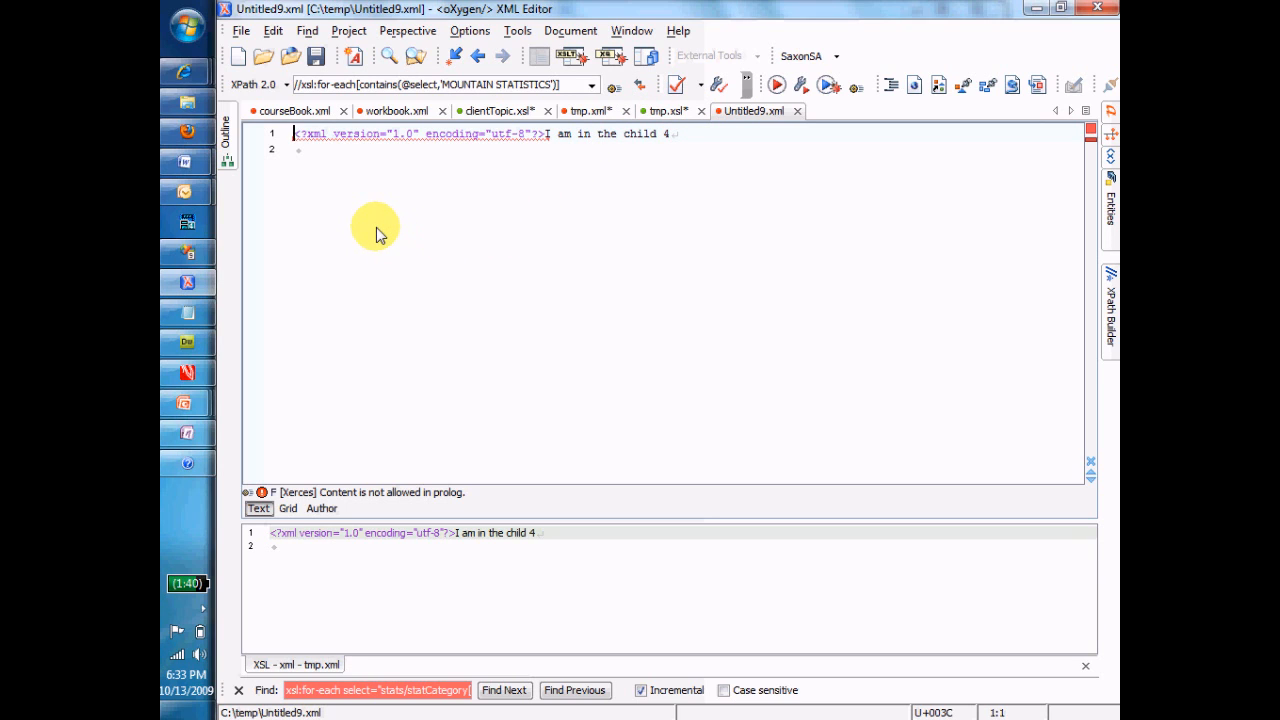
mouse_move(432, 212)
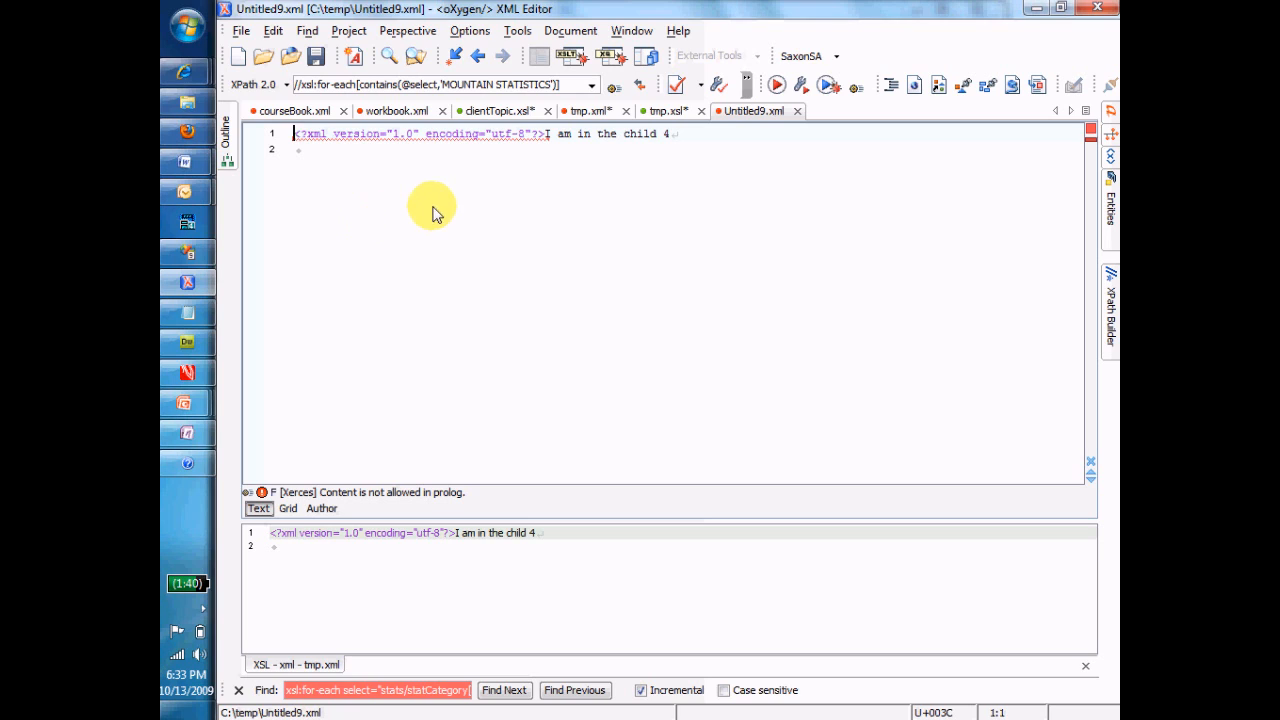
mouse_move(505, 195)
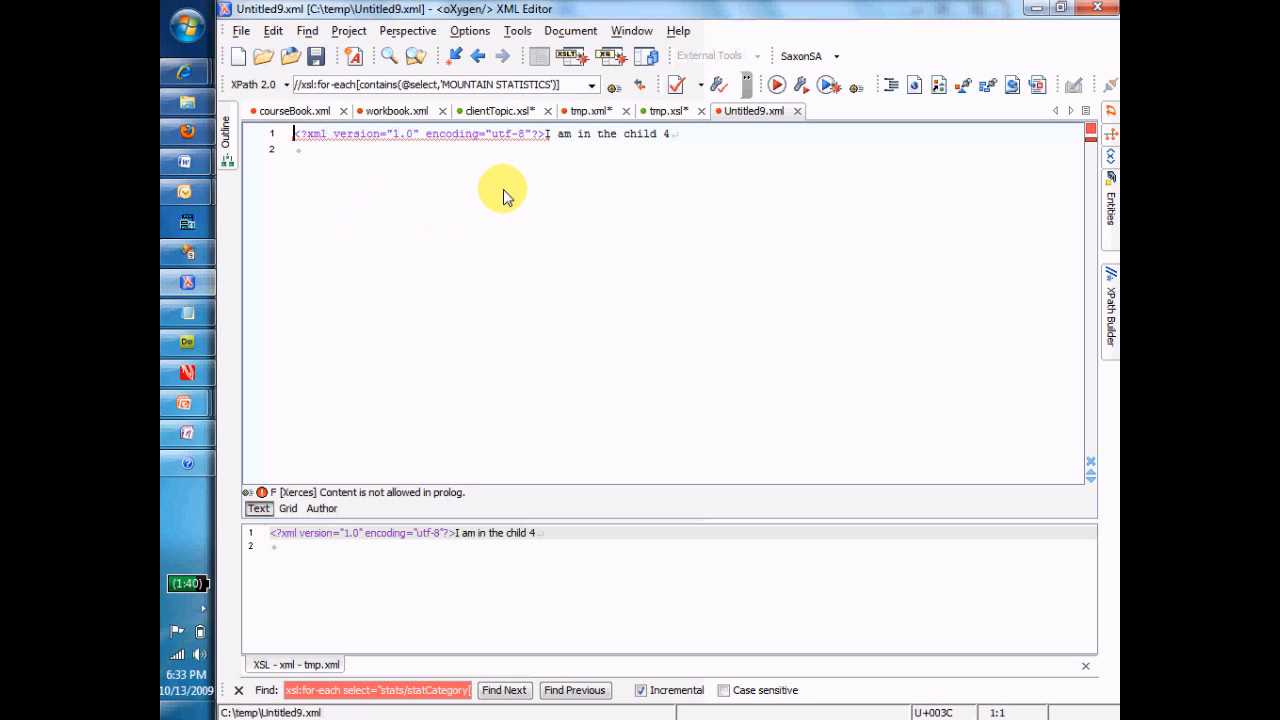